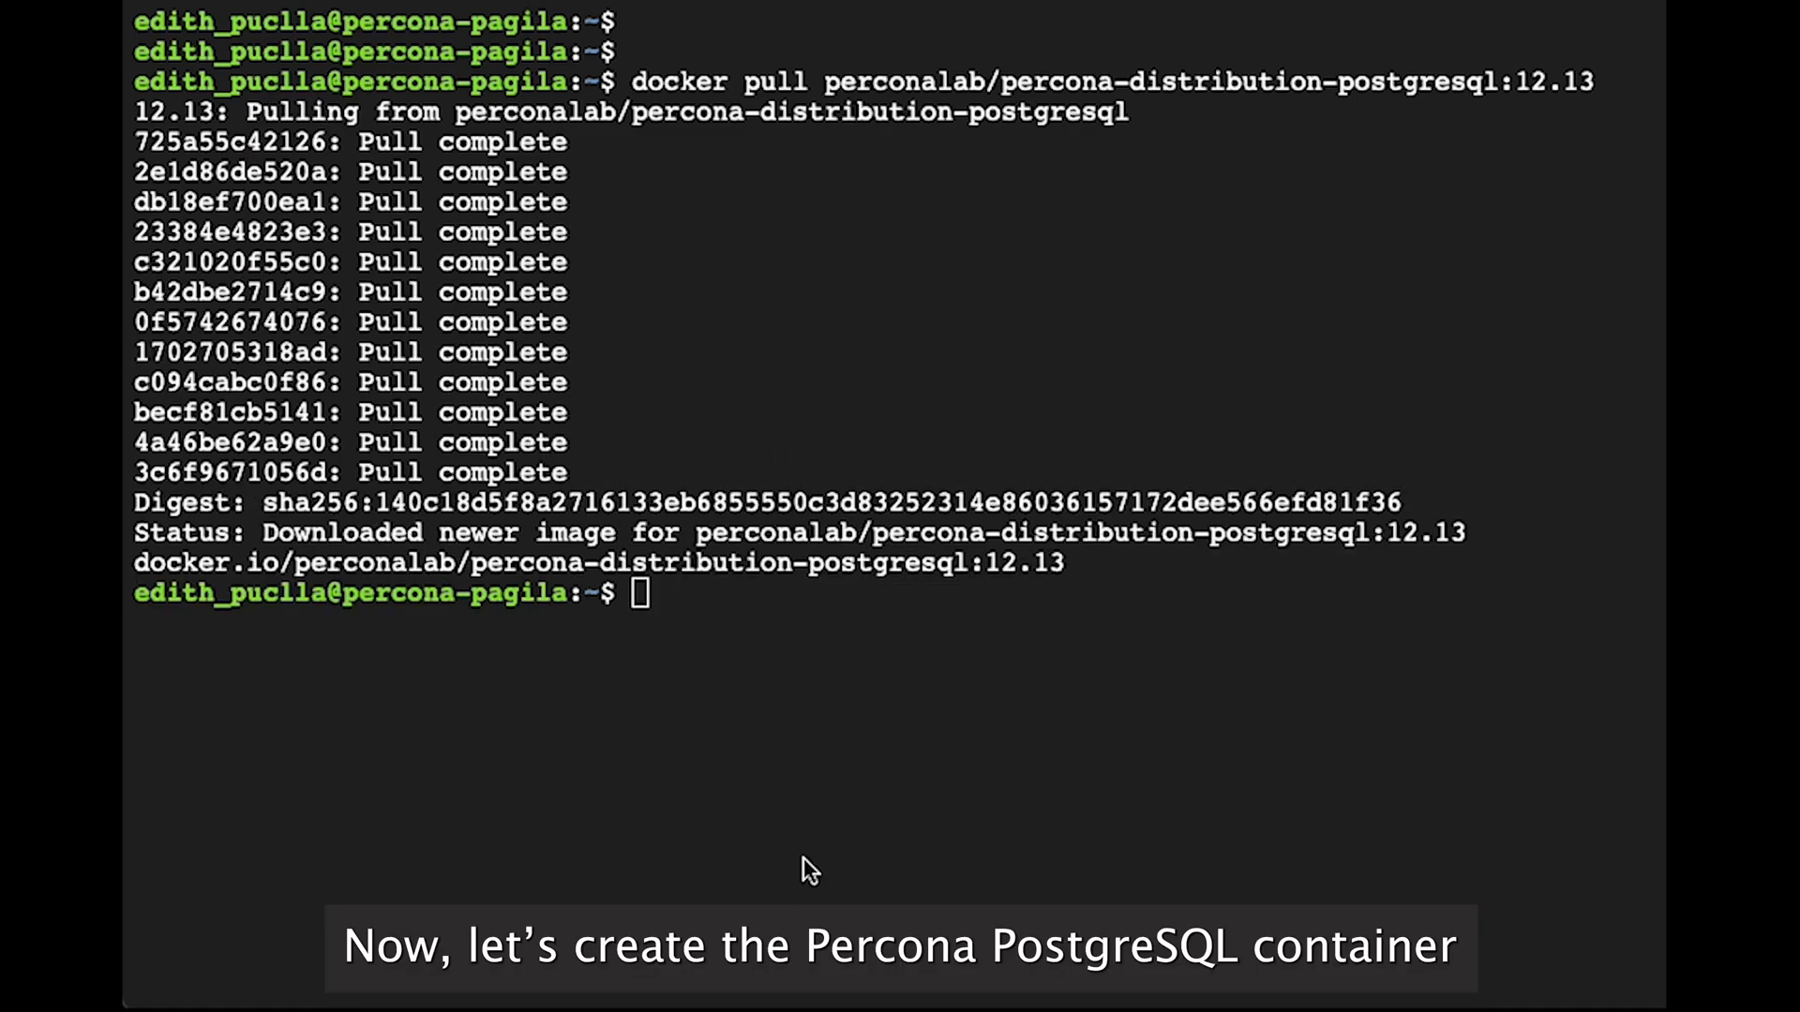
Start the percona-postgres container from the Percona PostgreSQL 12.13 image and confirm with docker ps
type("docker run --name percona-postgres -e POSTGRES_PASSWORD=secret -d perconalab/percona-distribution-postgresql:12.13")
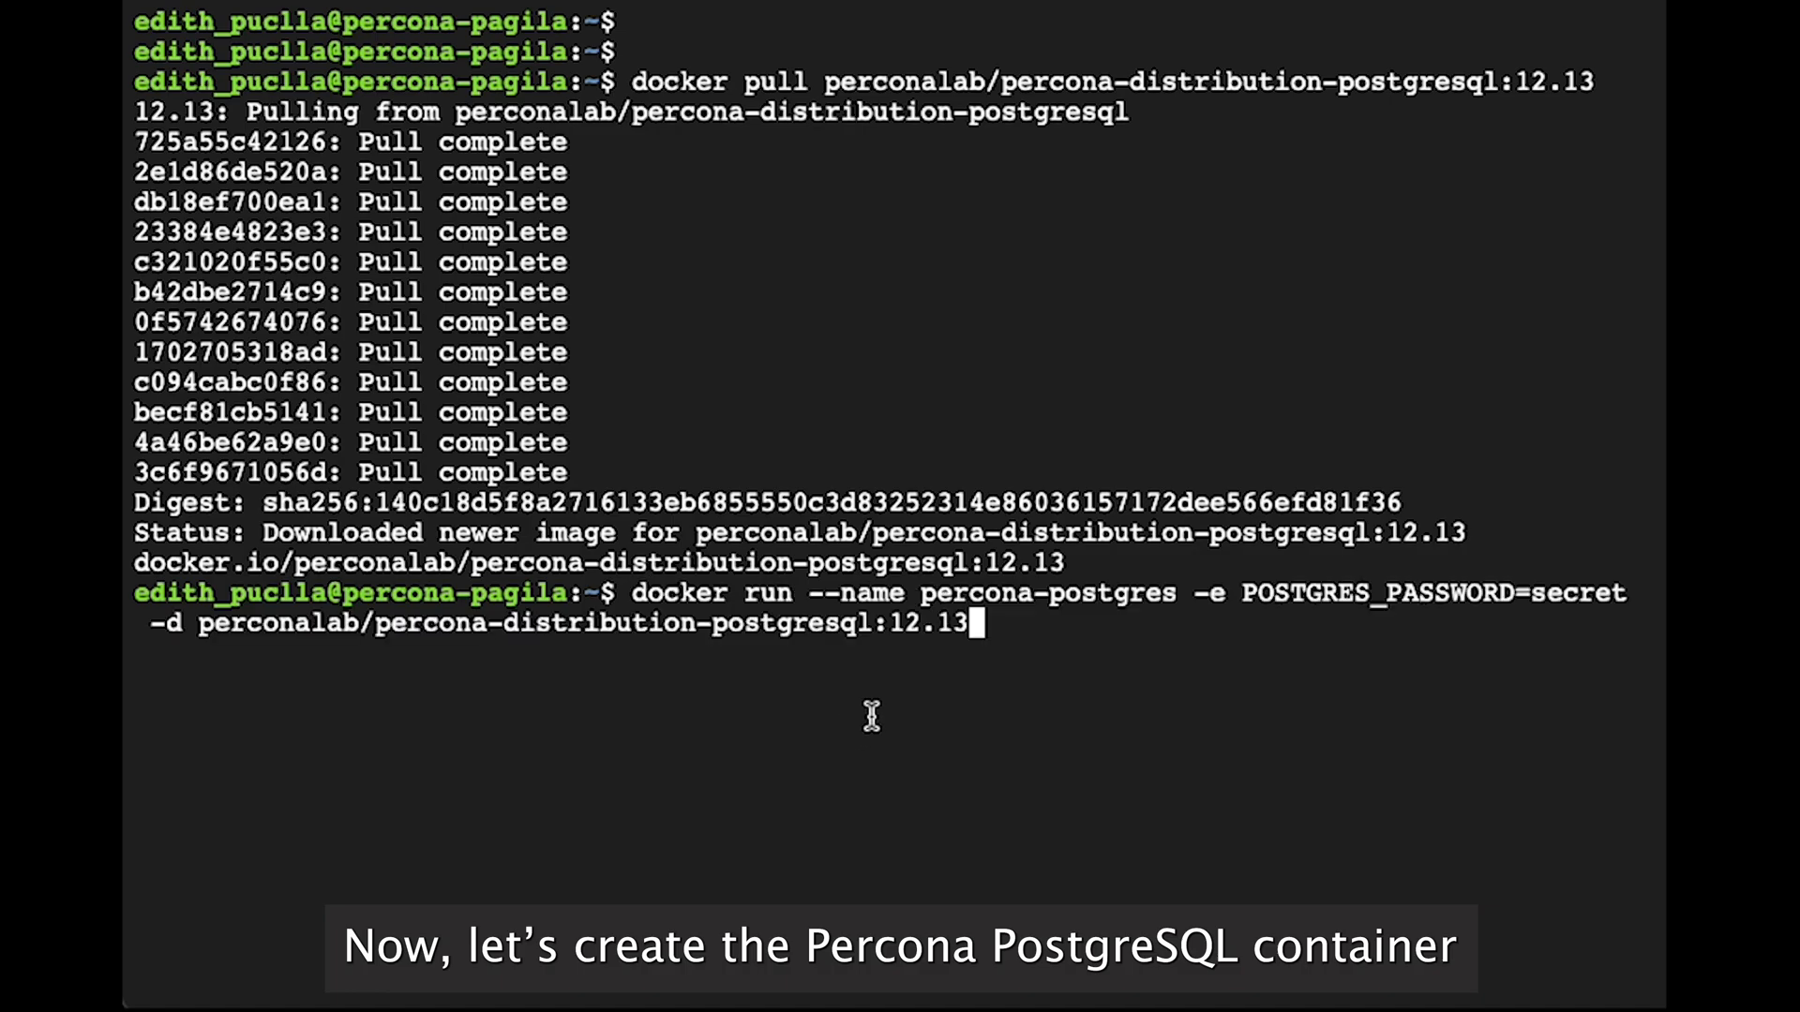
key("Return")
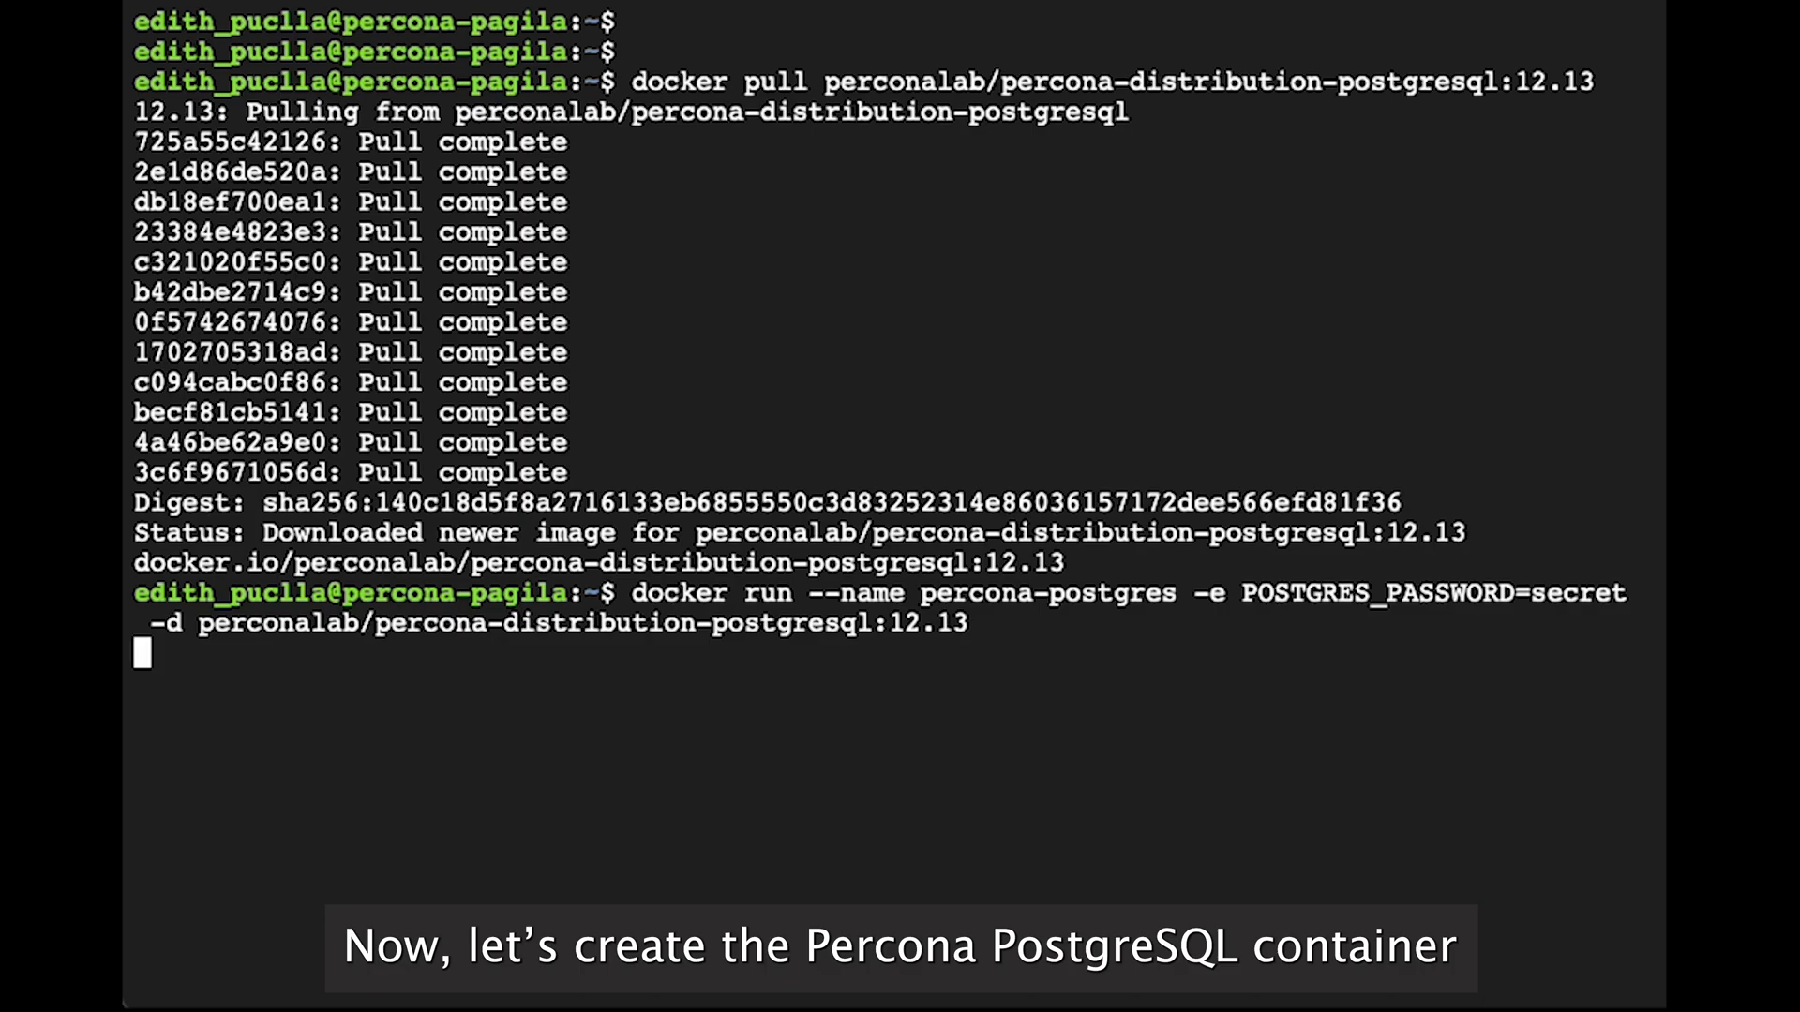
key("Return")
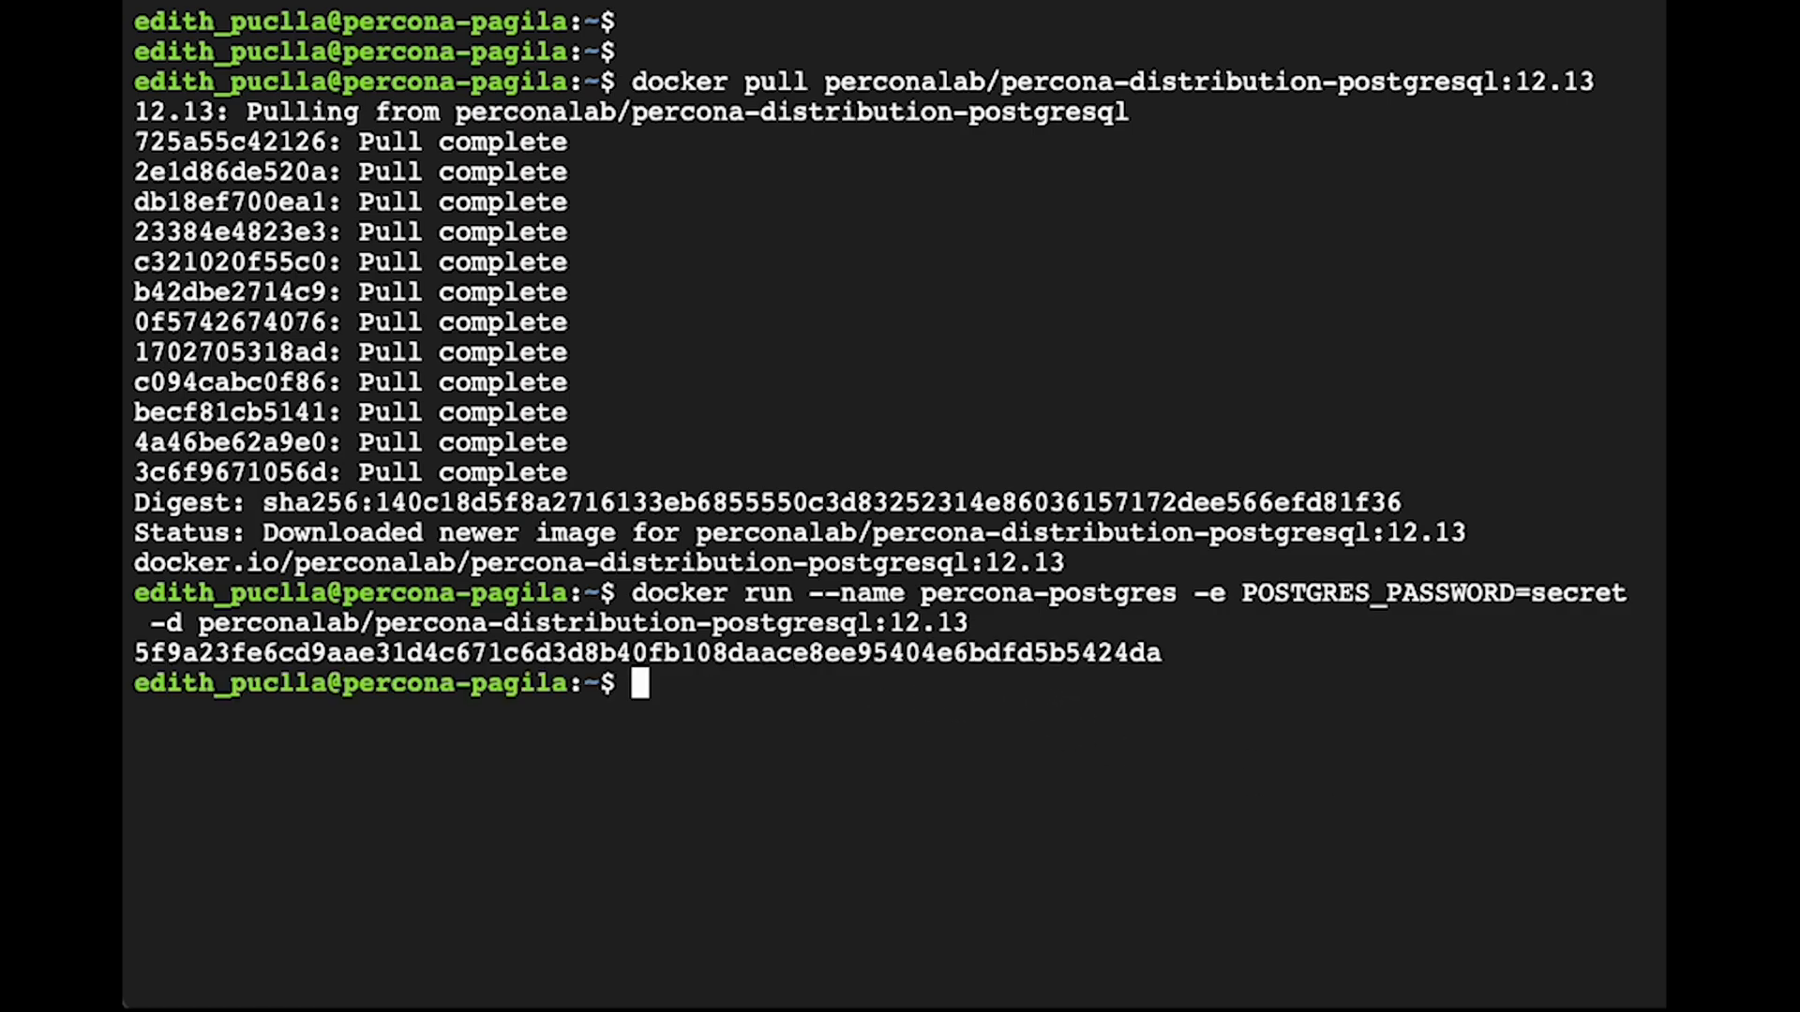
type("docker ps")
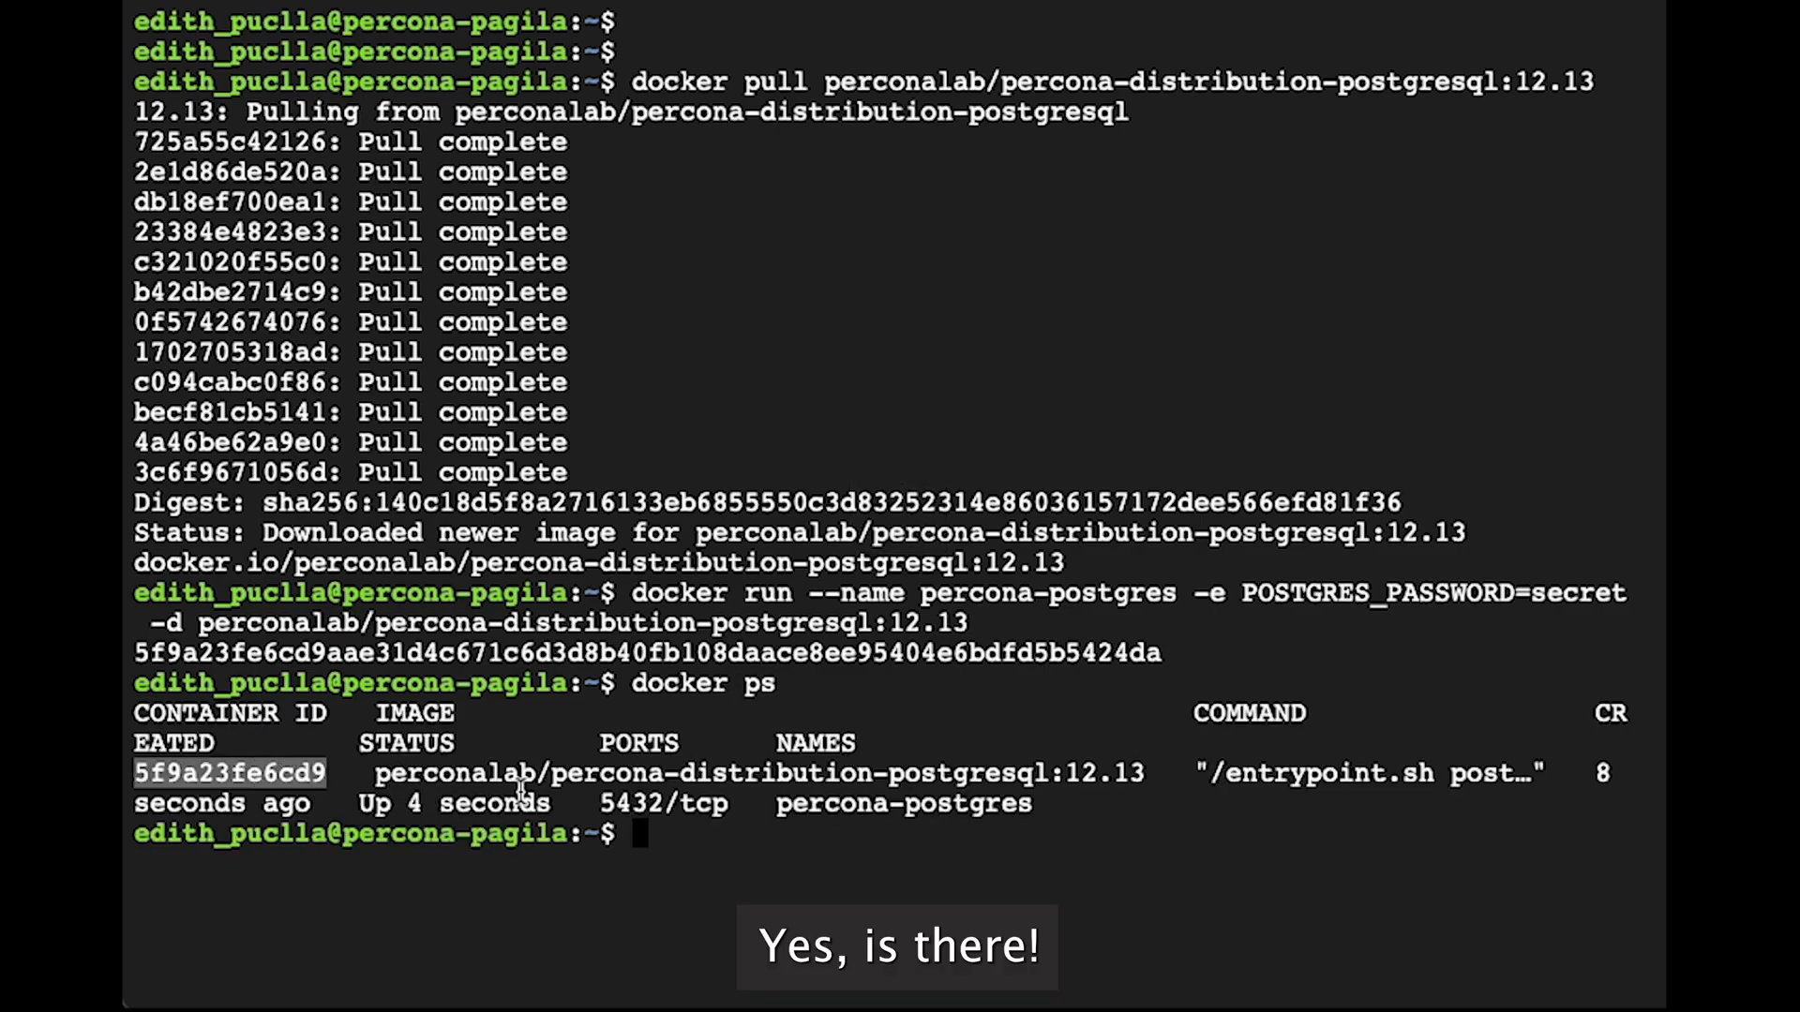
type("m")
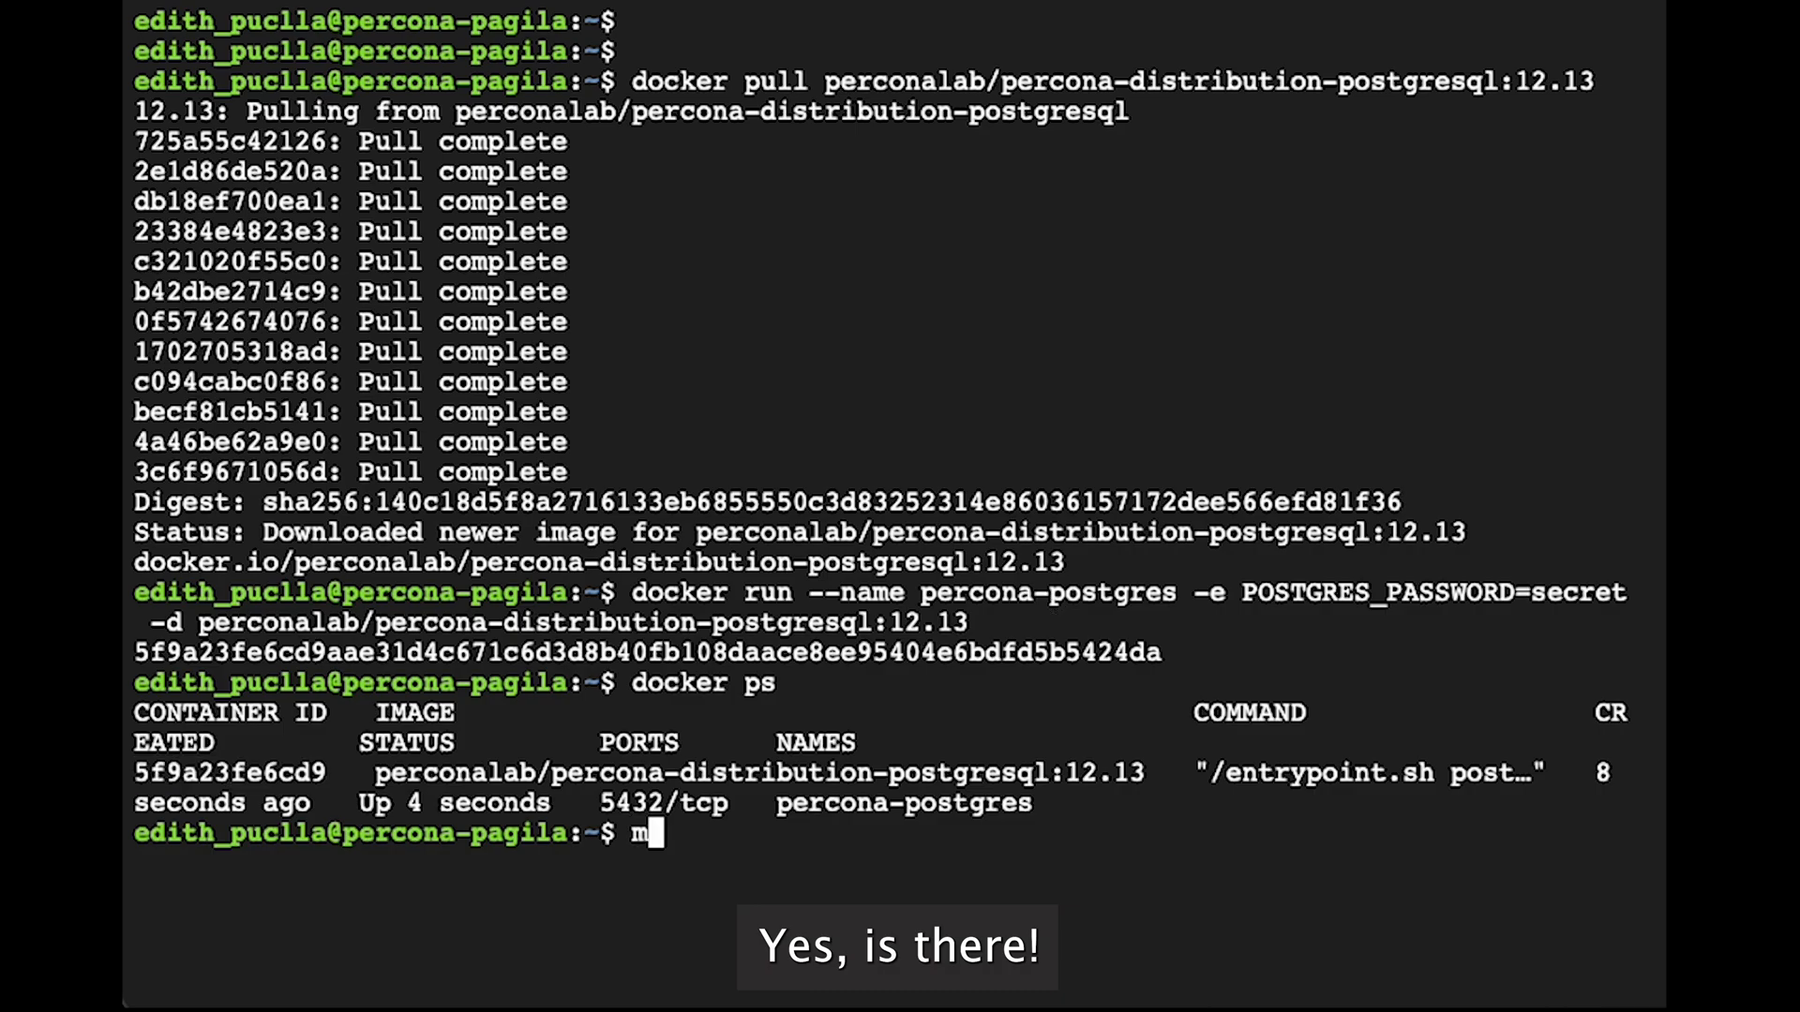
Create and enter the workspace directory, then clone the devrimgunduz/pagila repository
type("kdir")
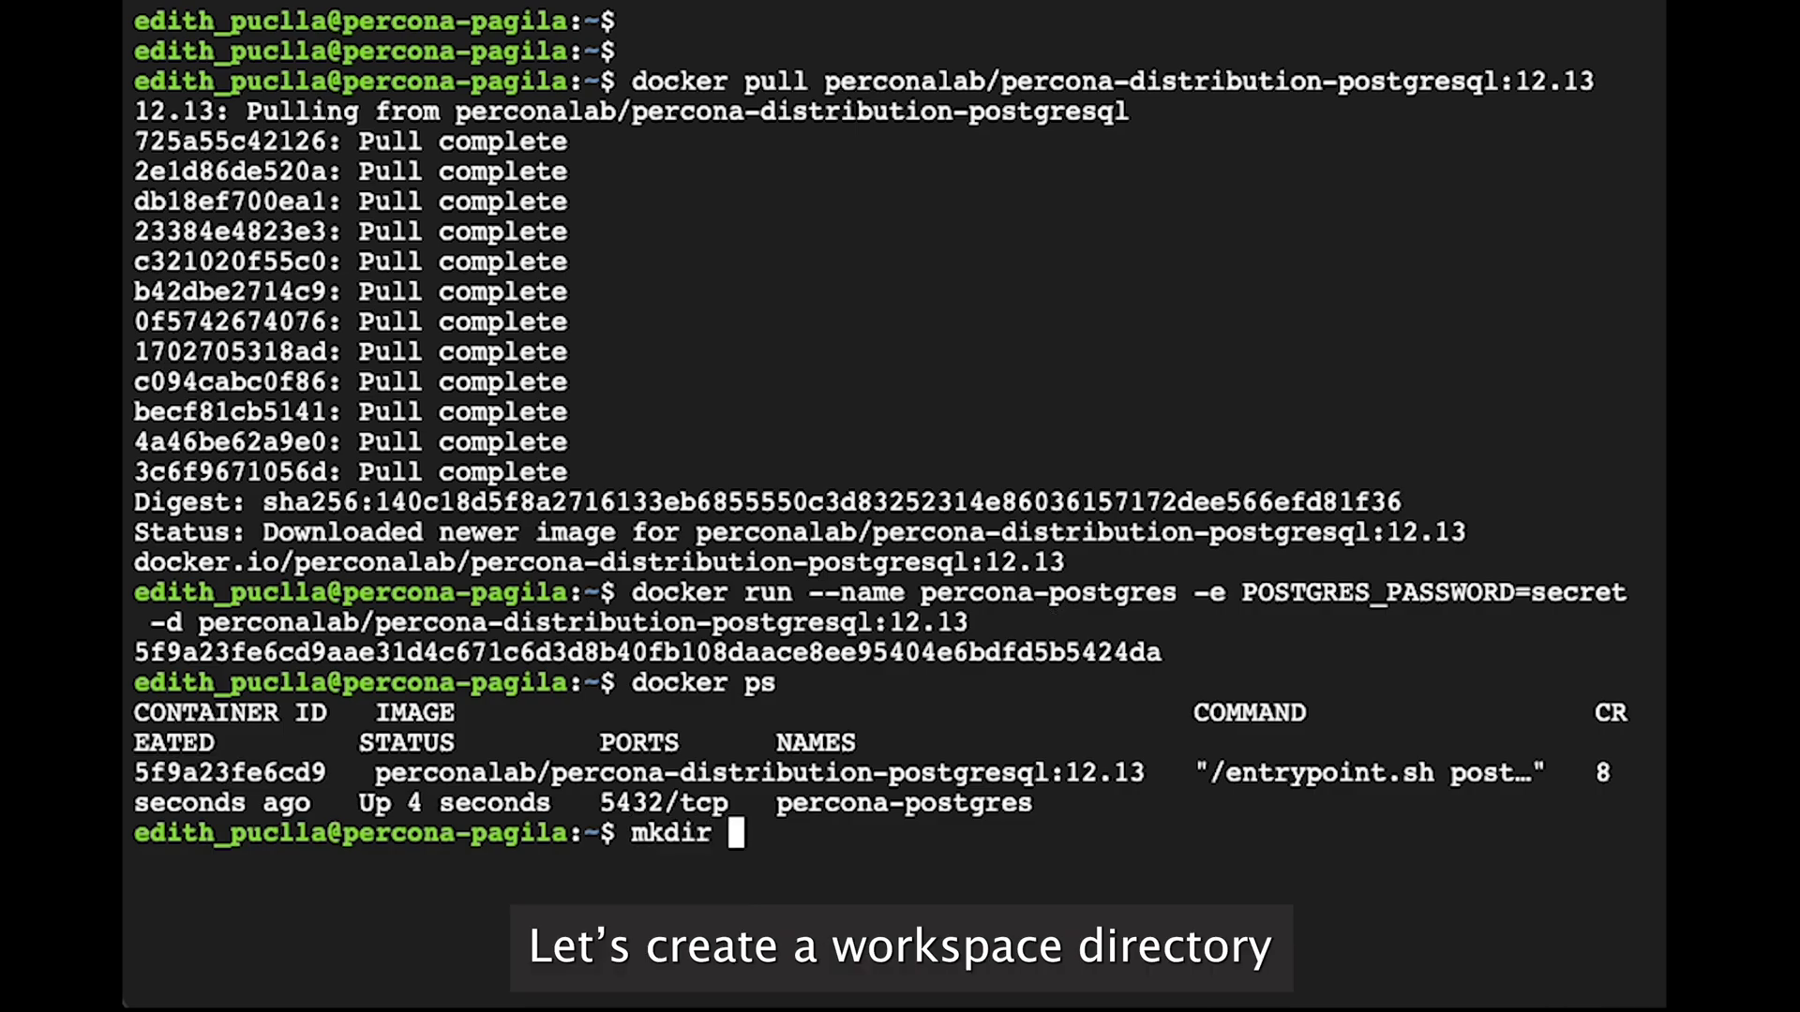
type("workspace")
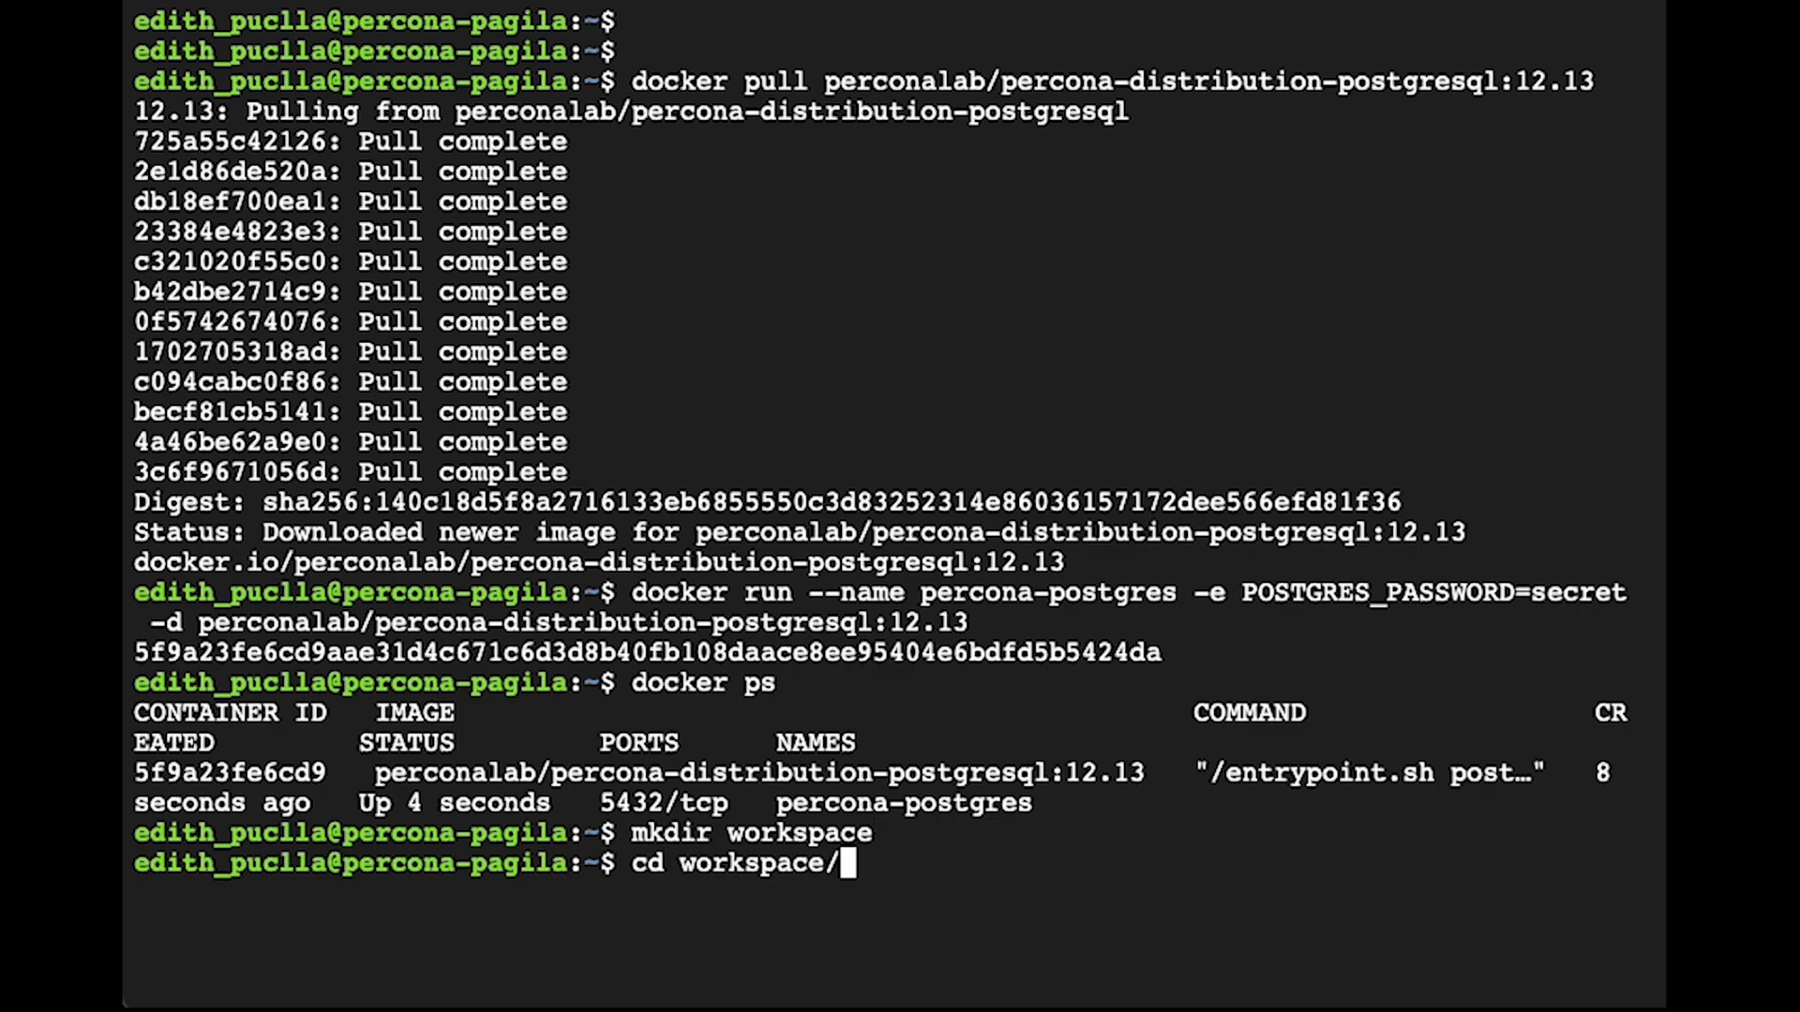
key("Return")
type("git clone https://github.com/devrimgunduz/pagila")
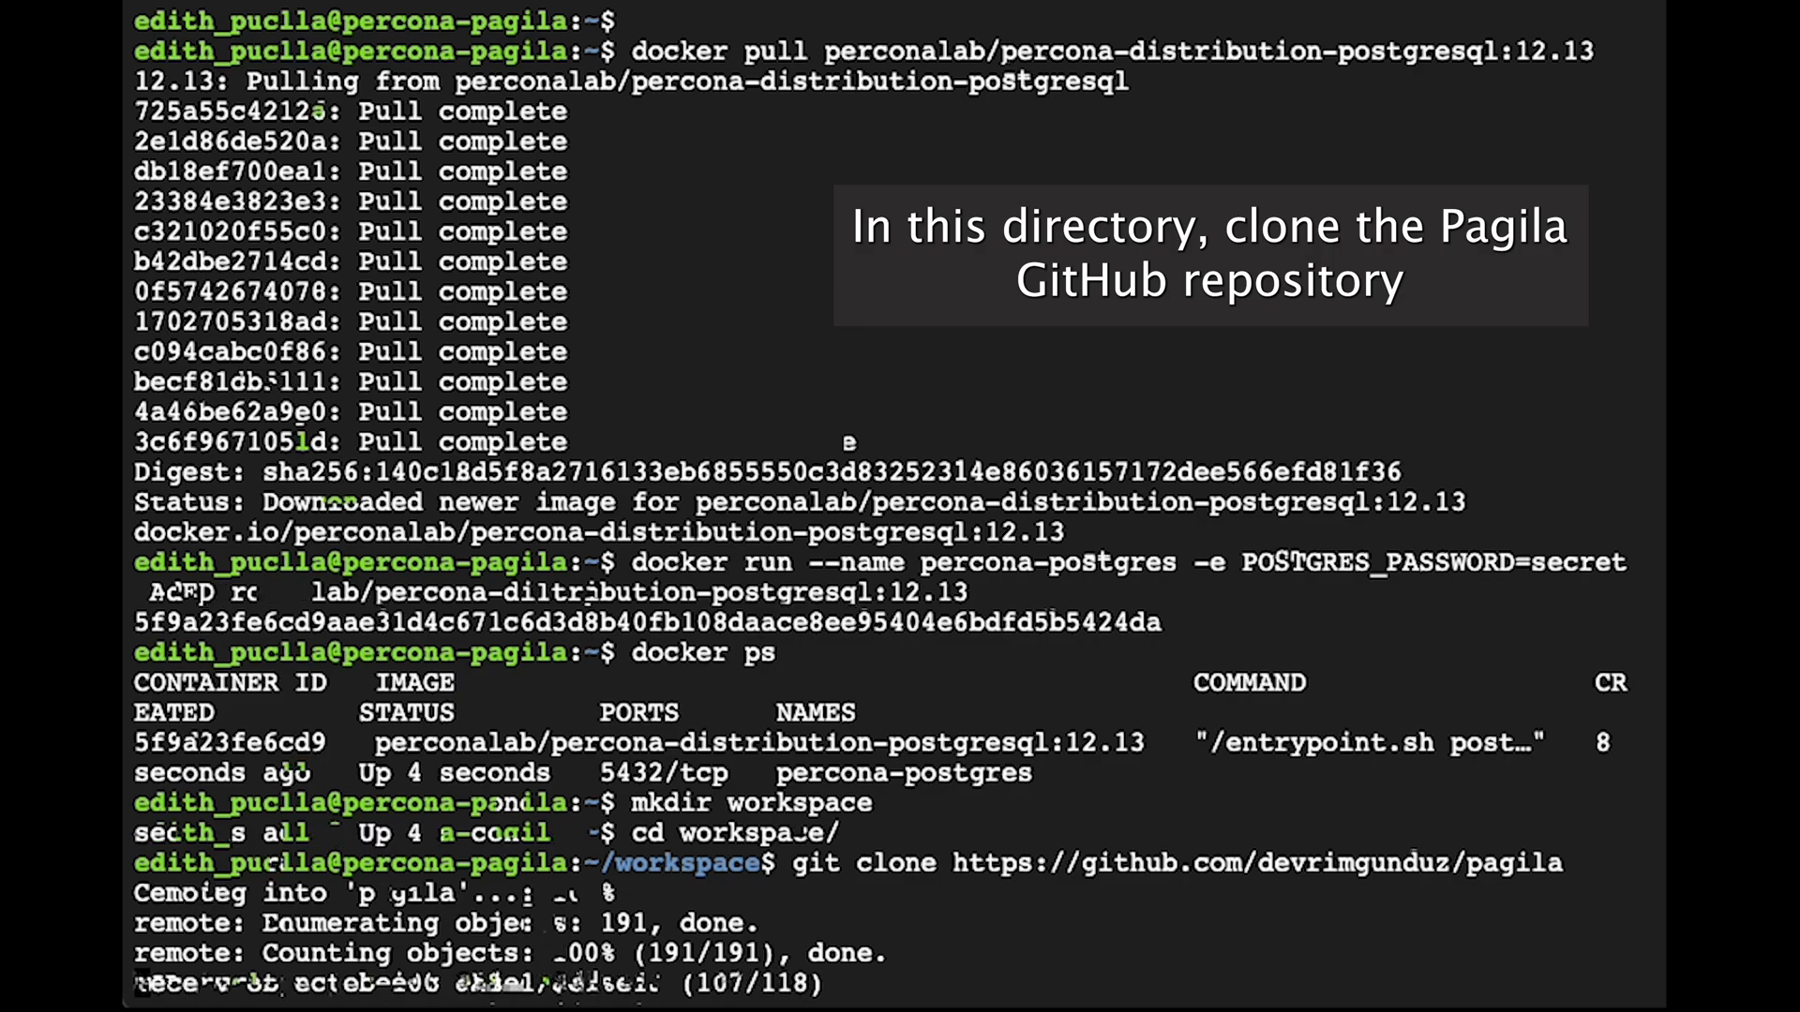
scroll("down", 3)
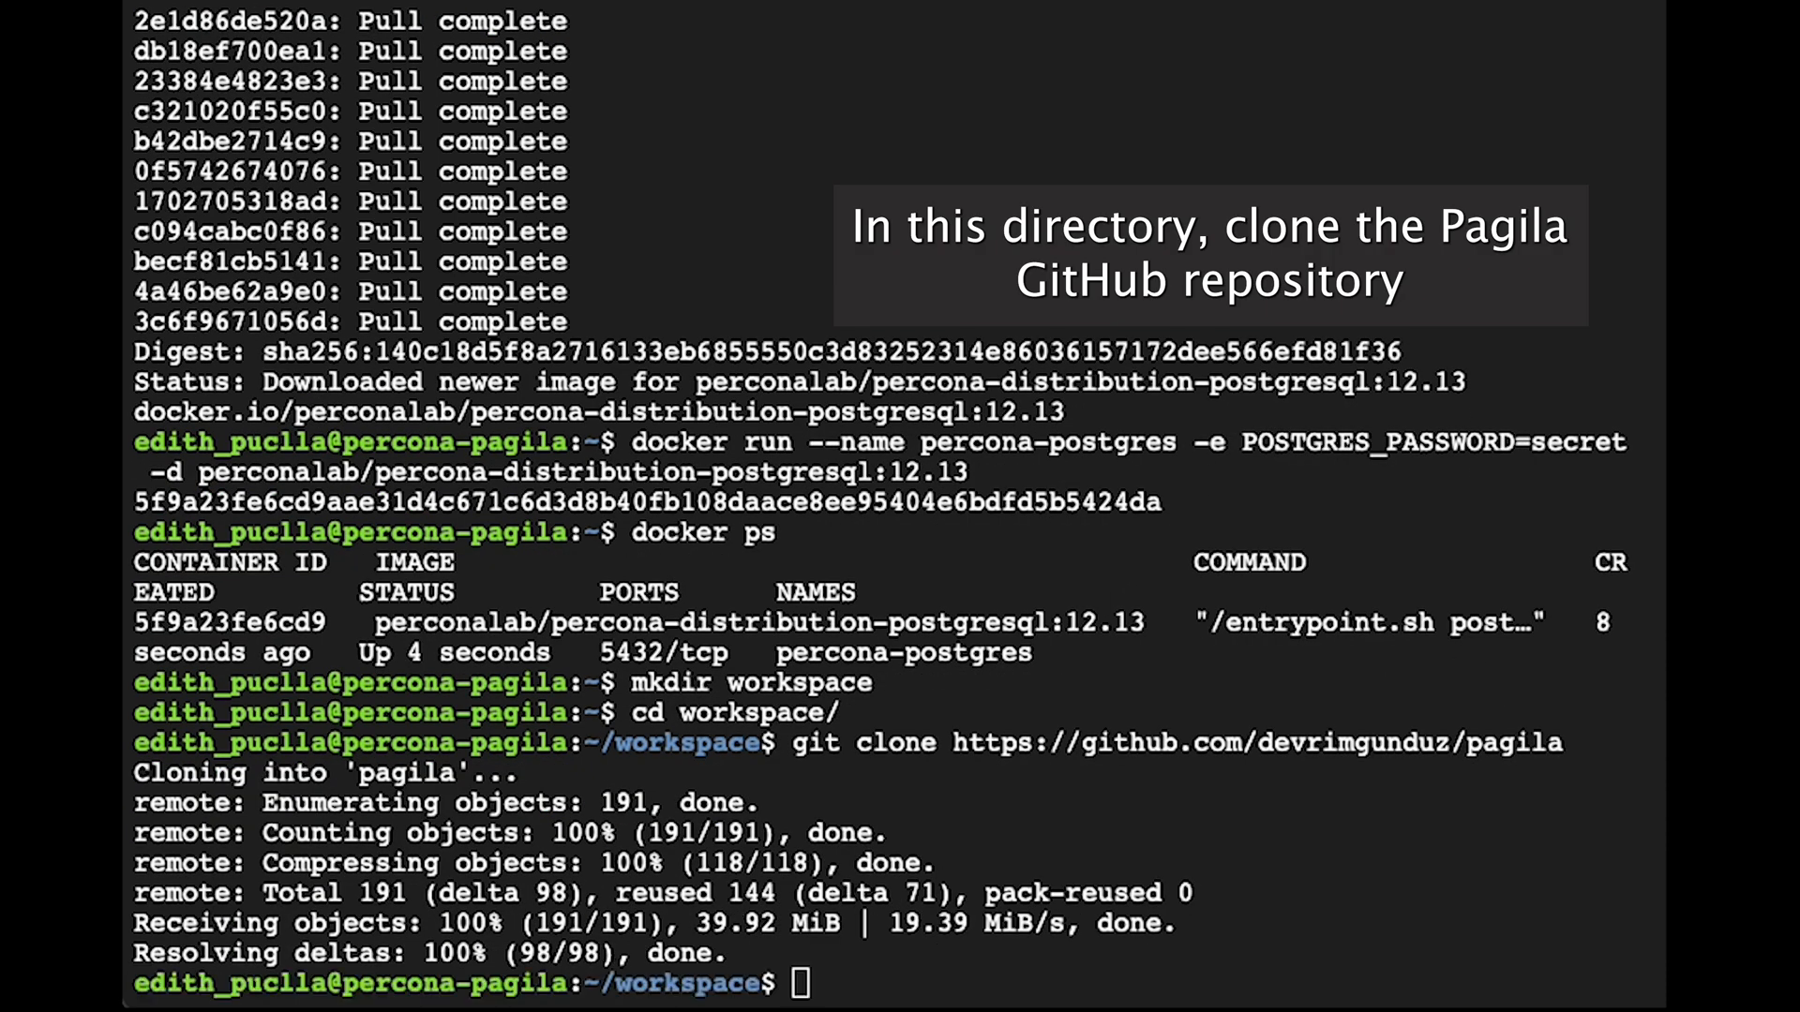
type("docker exec -it  percona-postgres psql -U postgres")
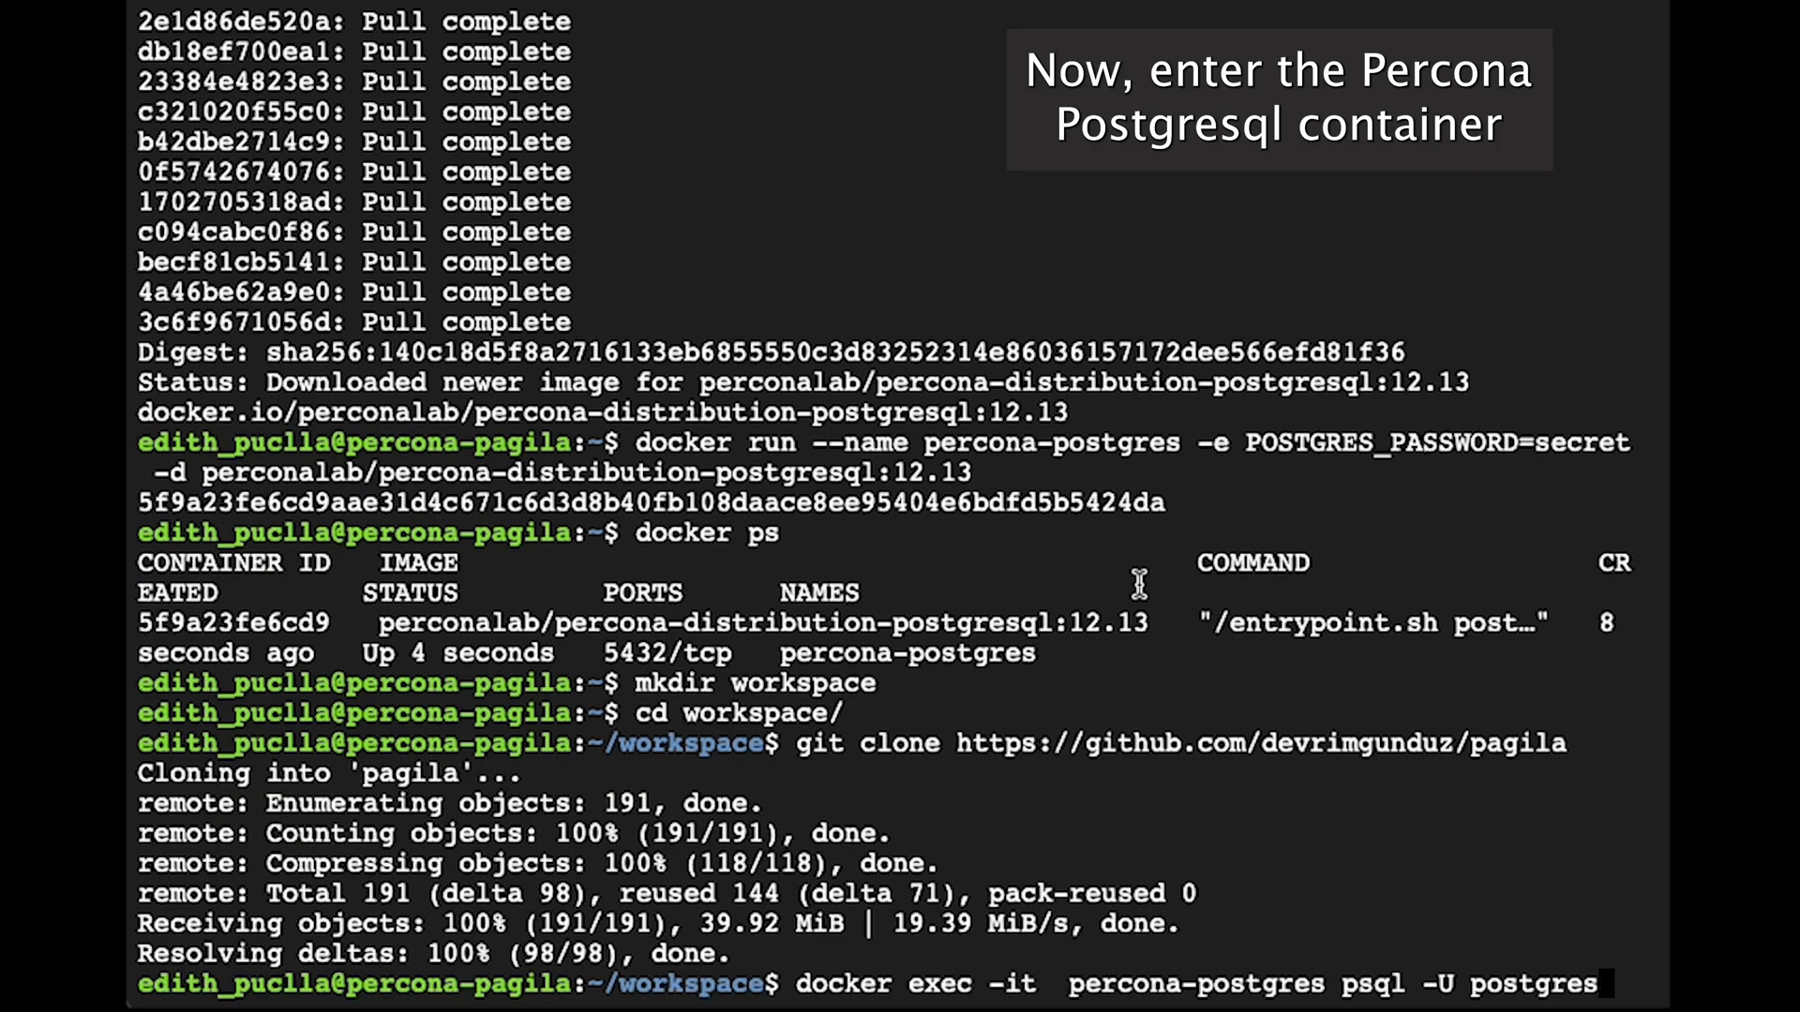
Open psql as postgres in percona-postgres and run CREATE DATABASE perconadb;
key("Return")
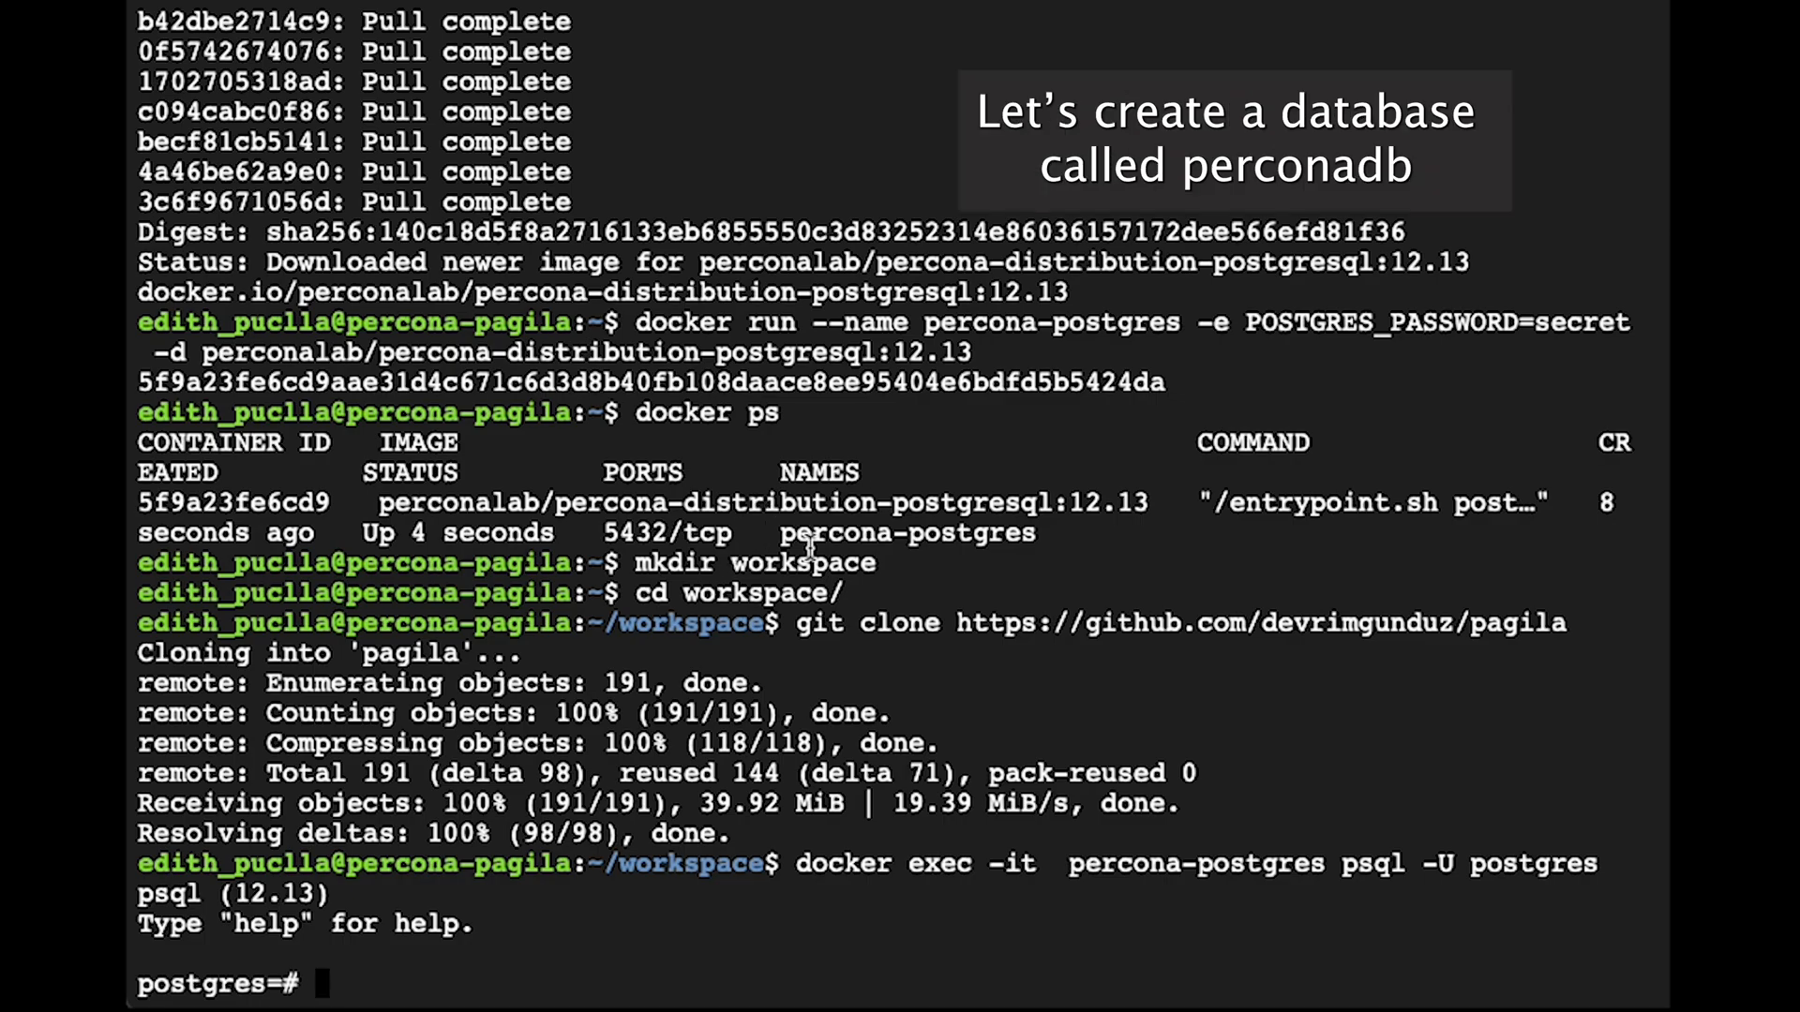
type("CREATE DATABASE perconadb;")
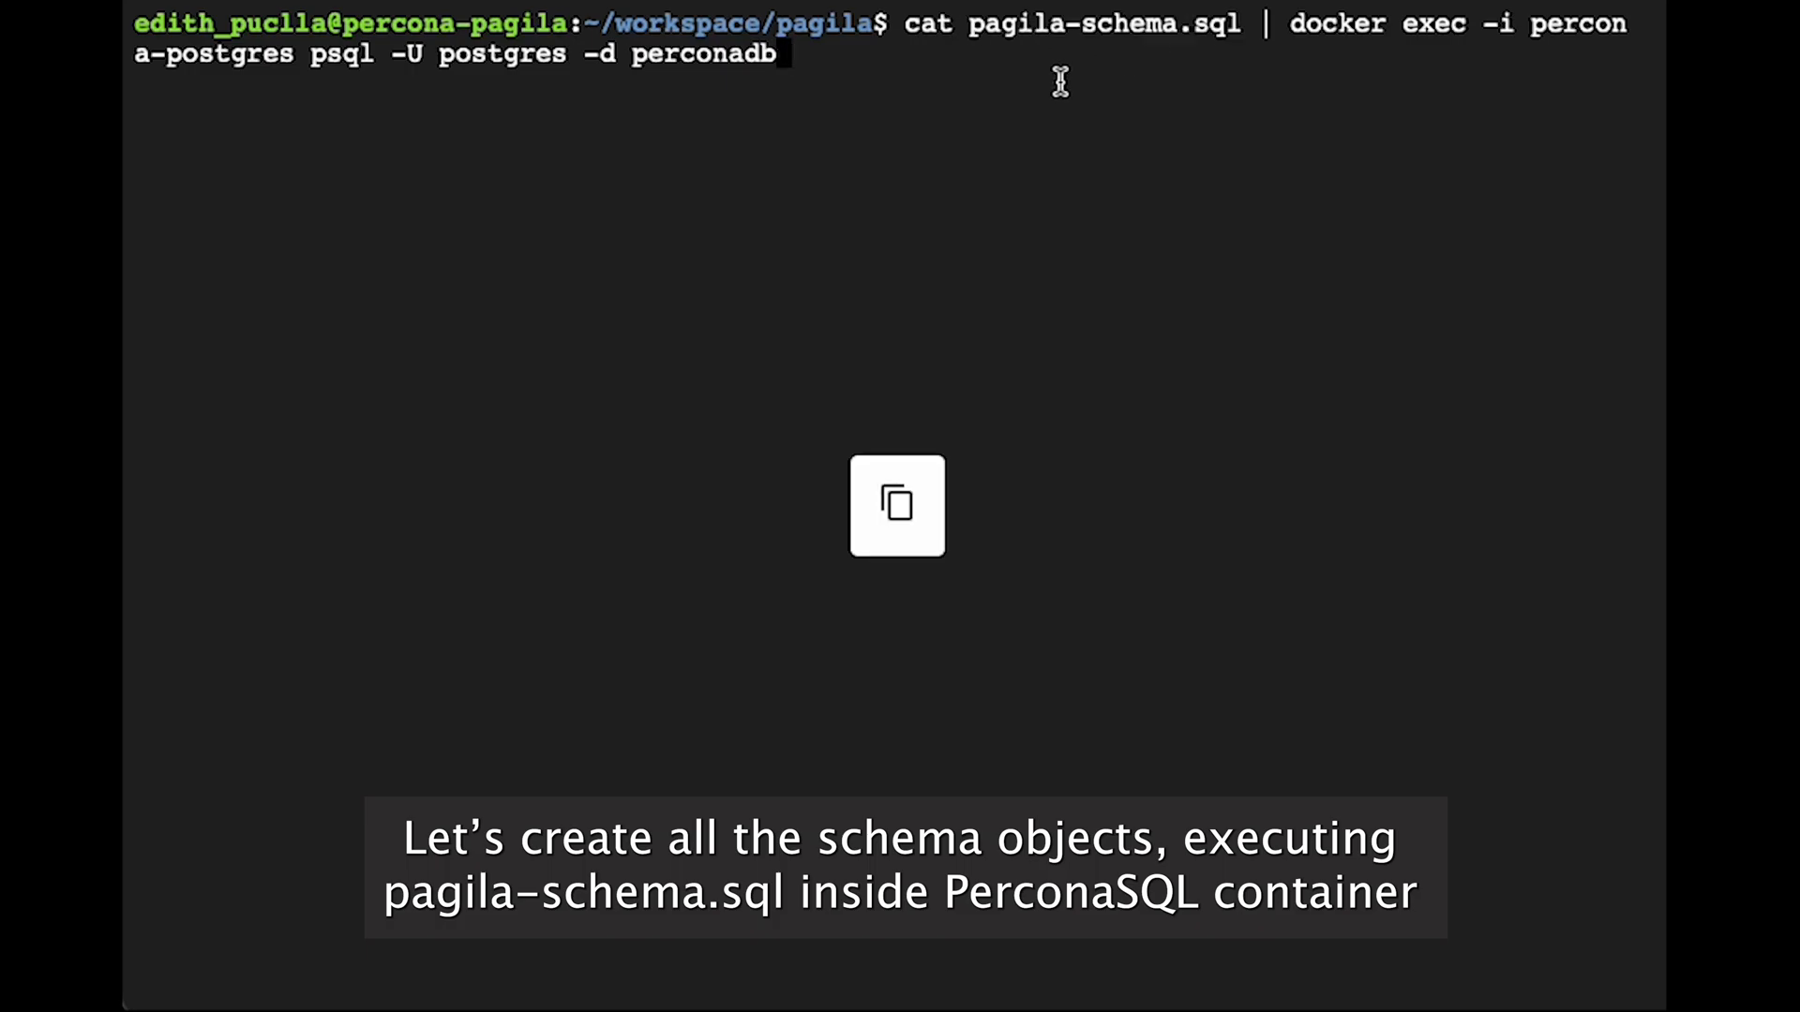
Pipe pagila-schema.sql into perconadb through docker exec psql
key("Return")
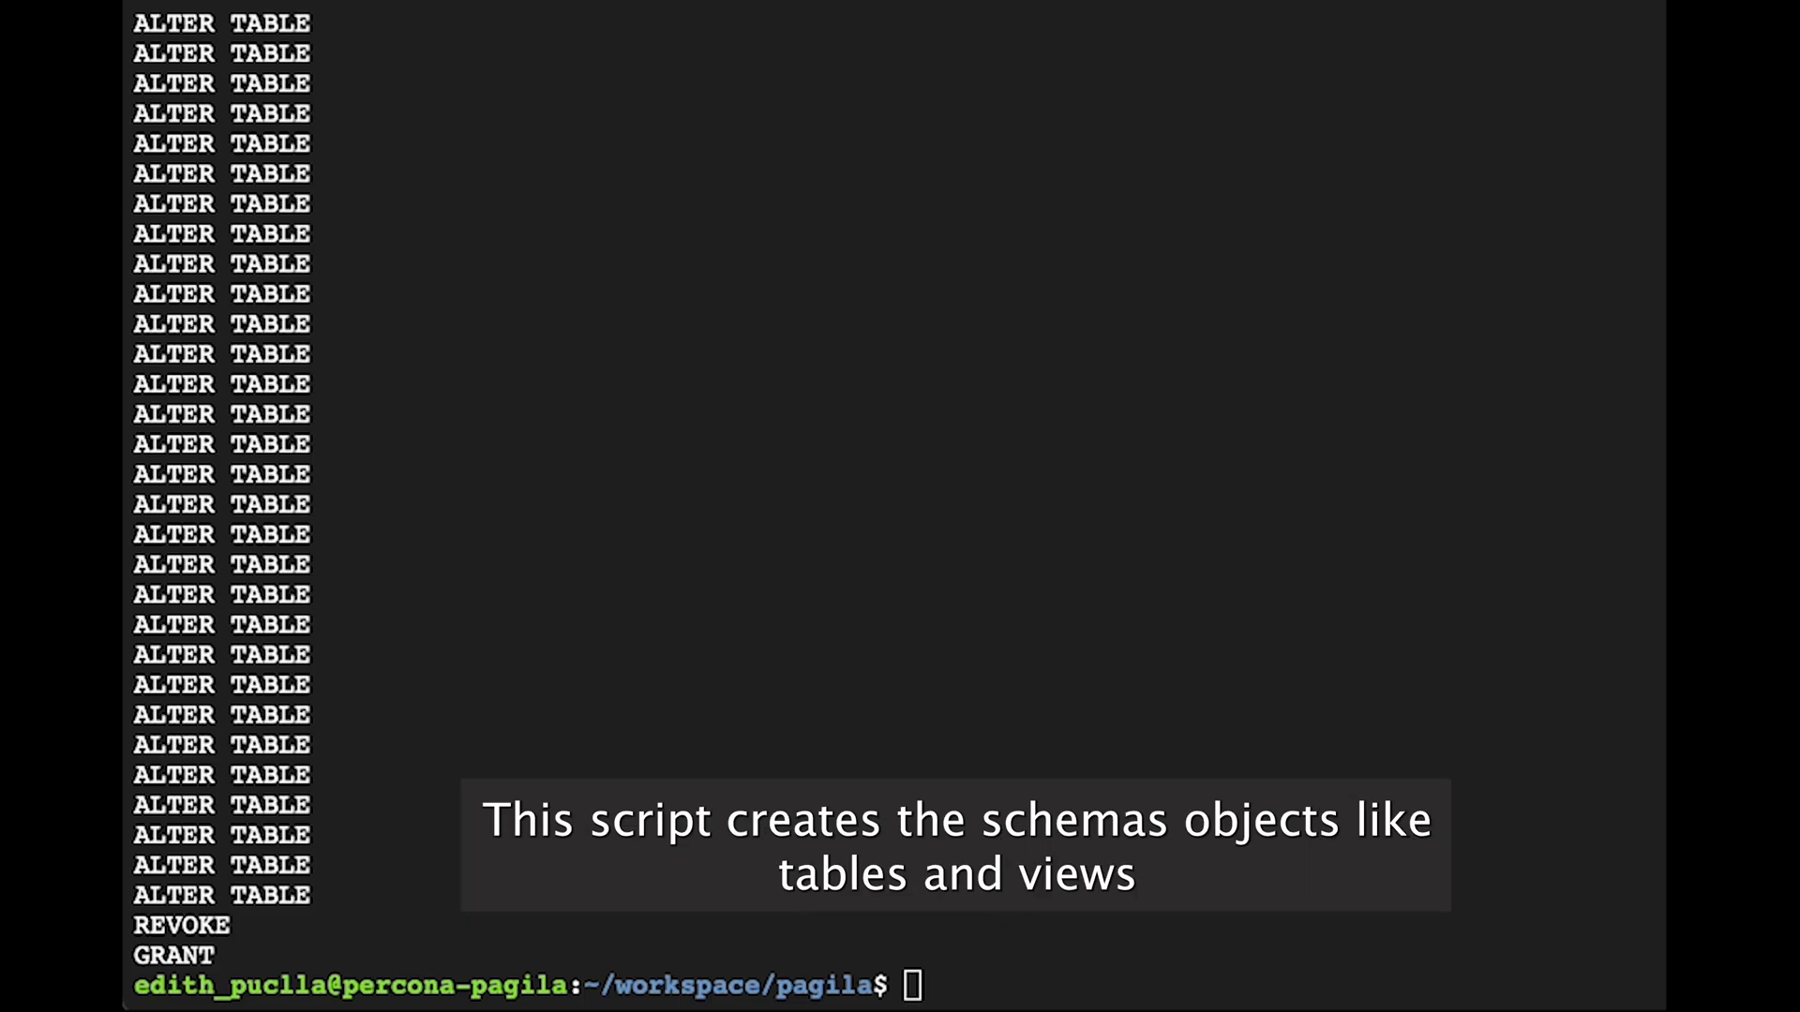
mouse_move(1028, 619)
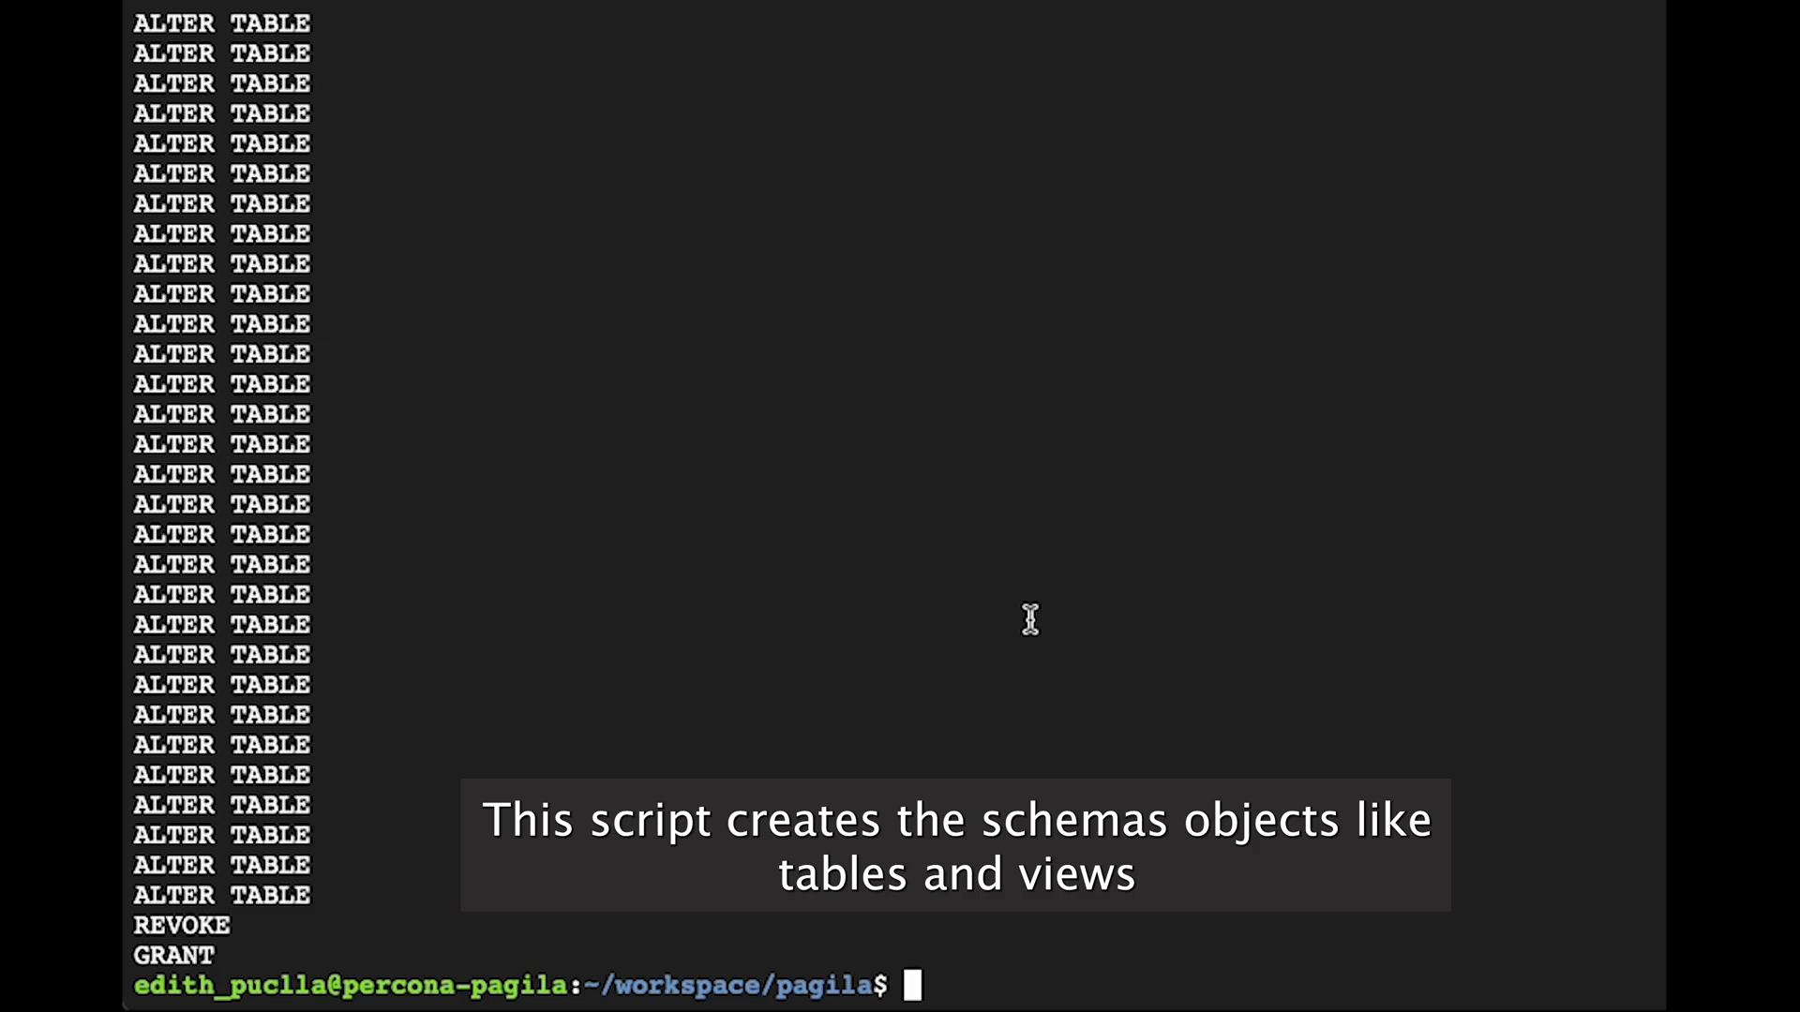
type("c")
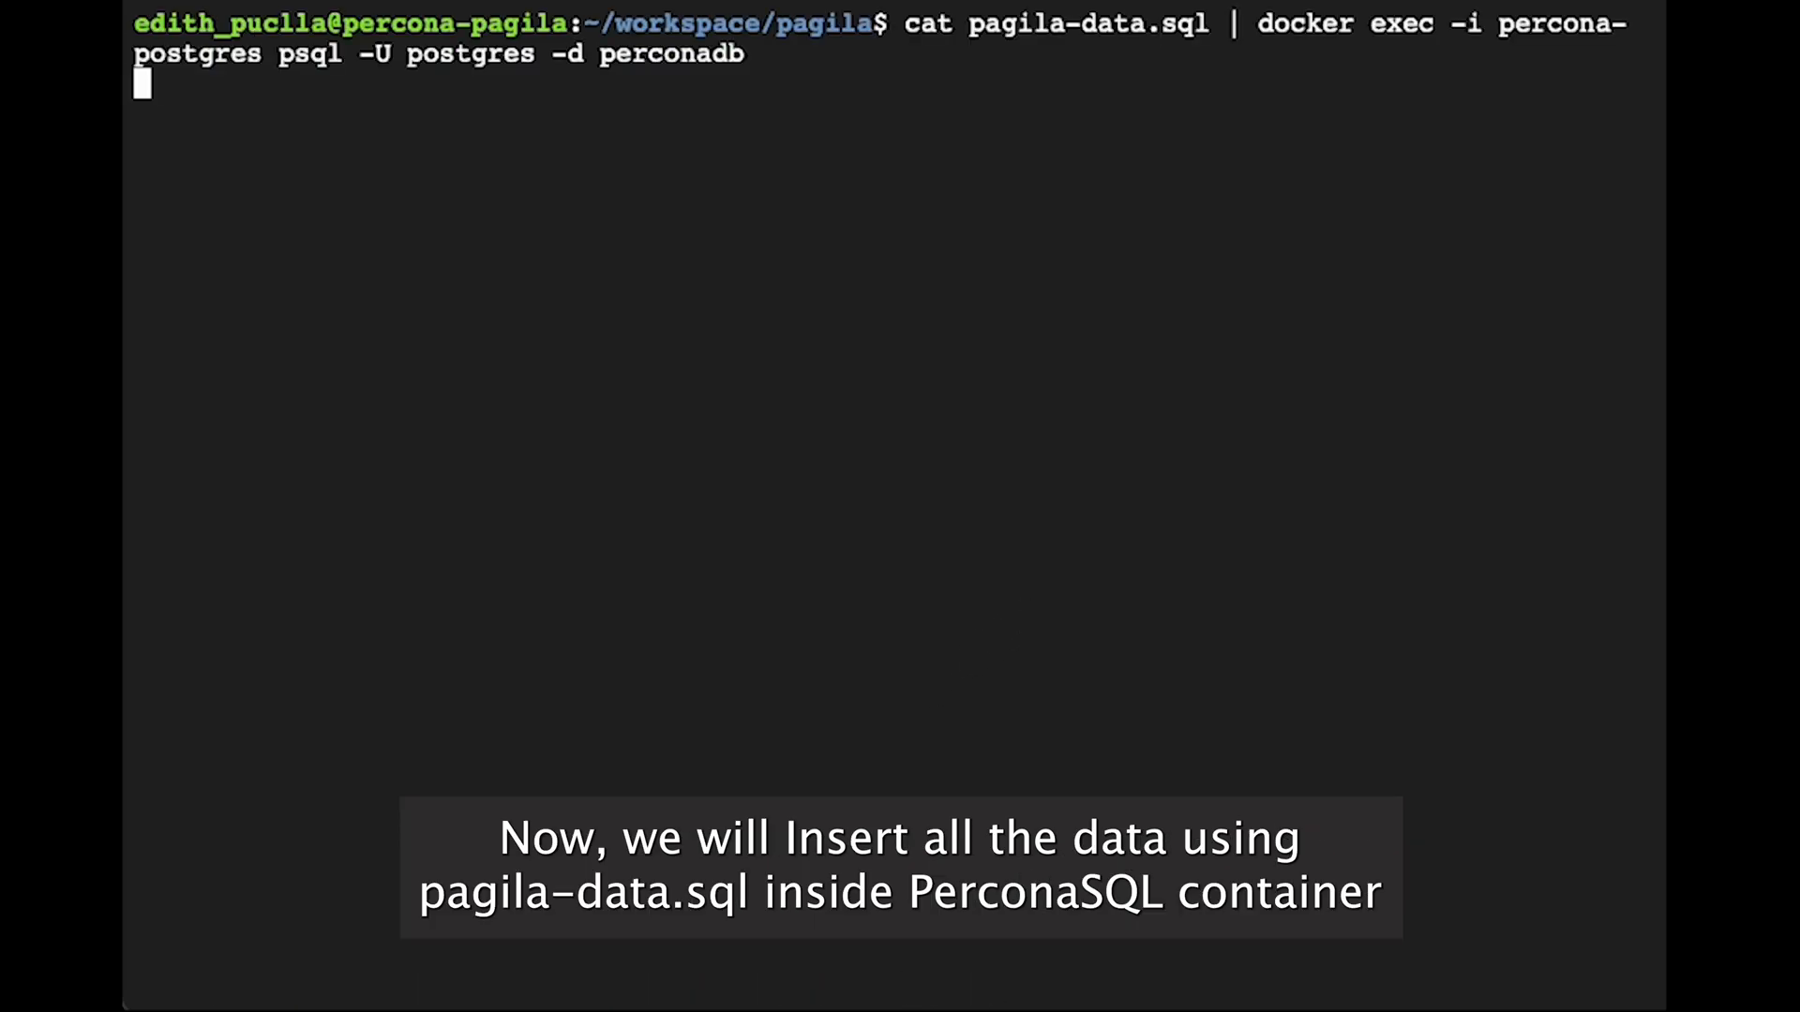
Load pagila-data.sql into perconadb and page through the 2022-02-15 table rows
key("Return")
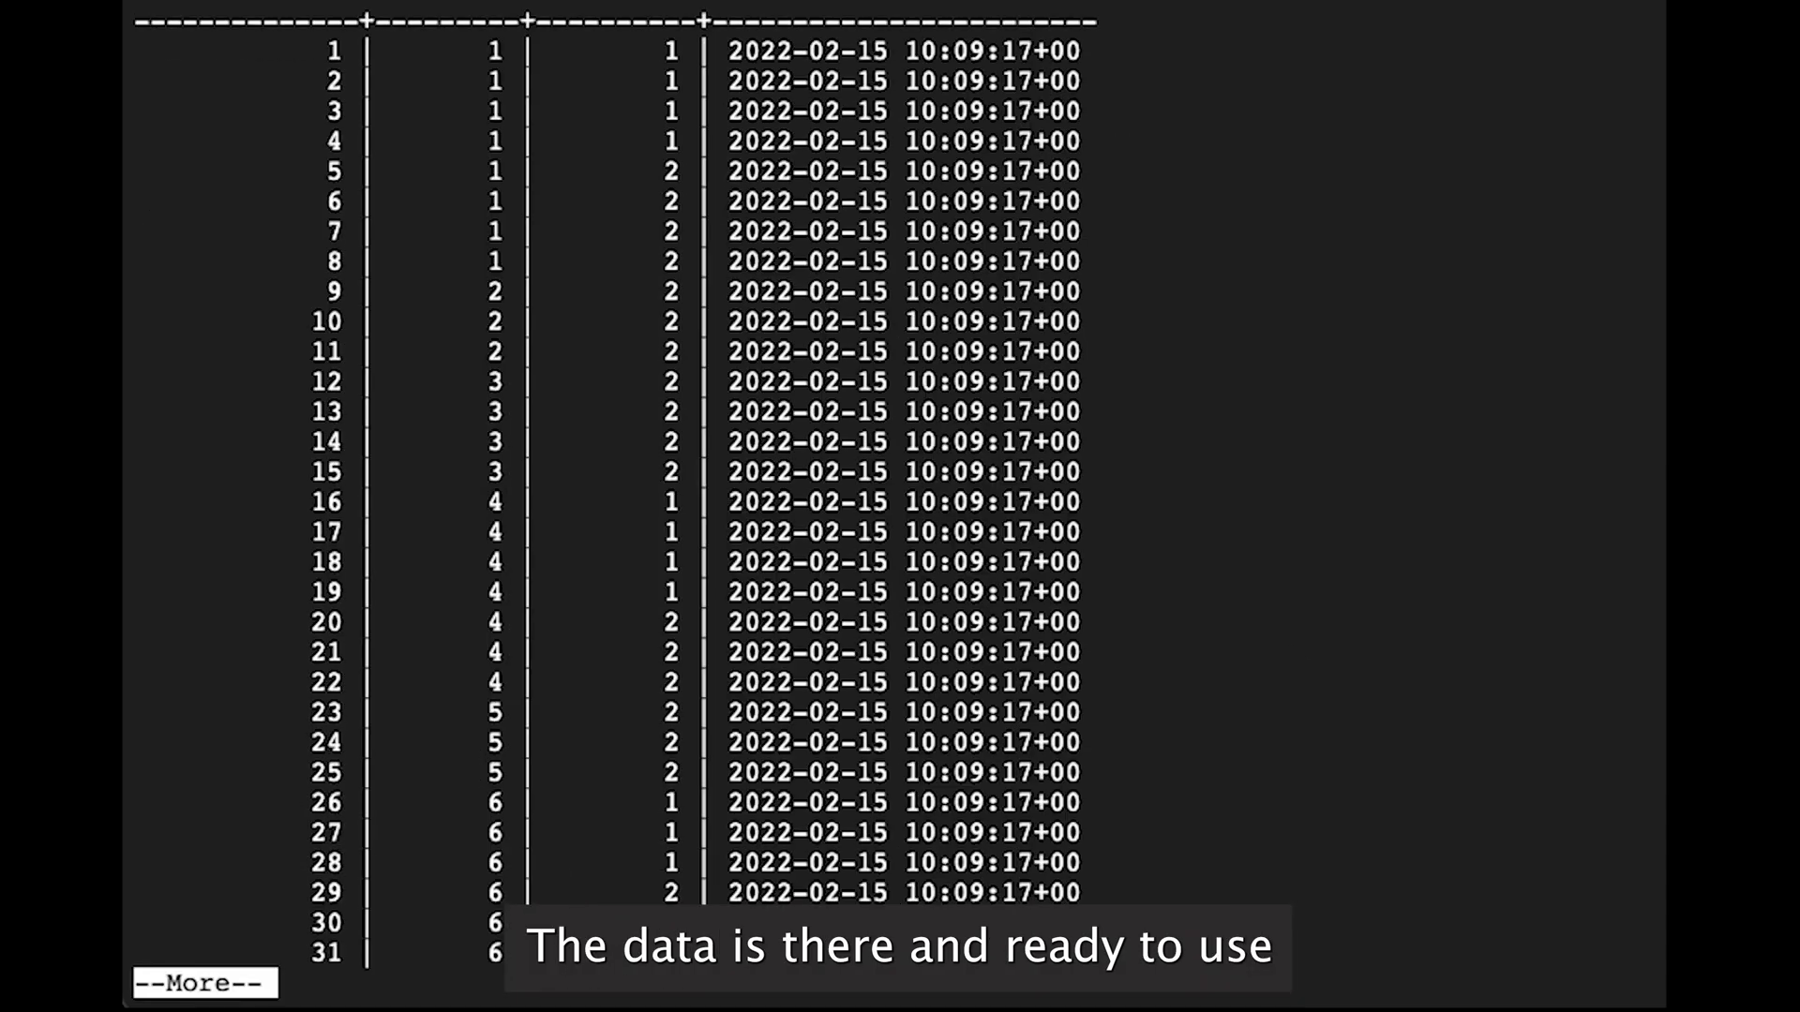
scroll("down", 3)
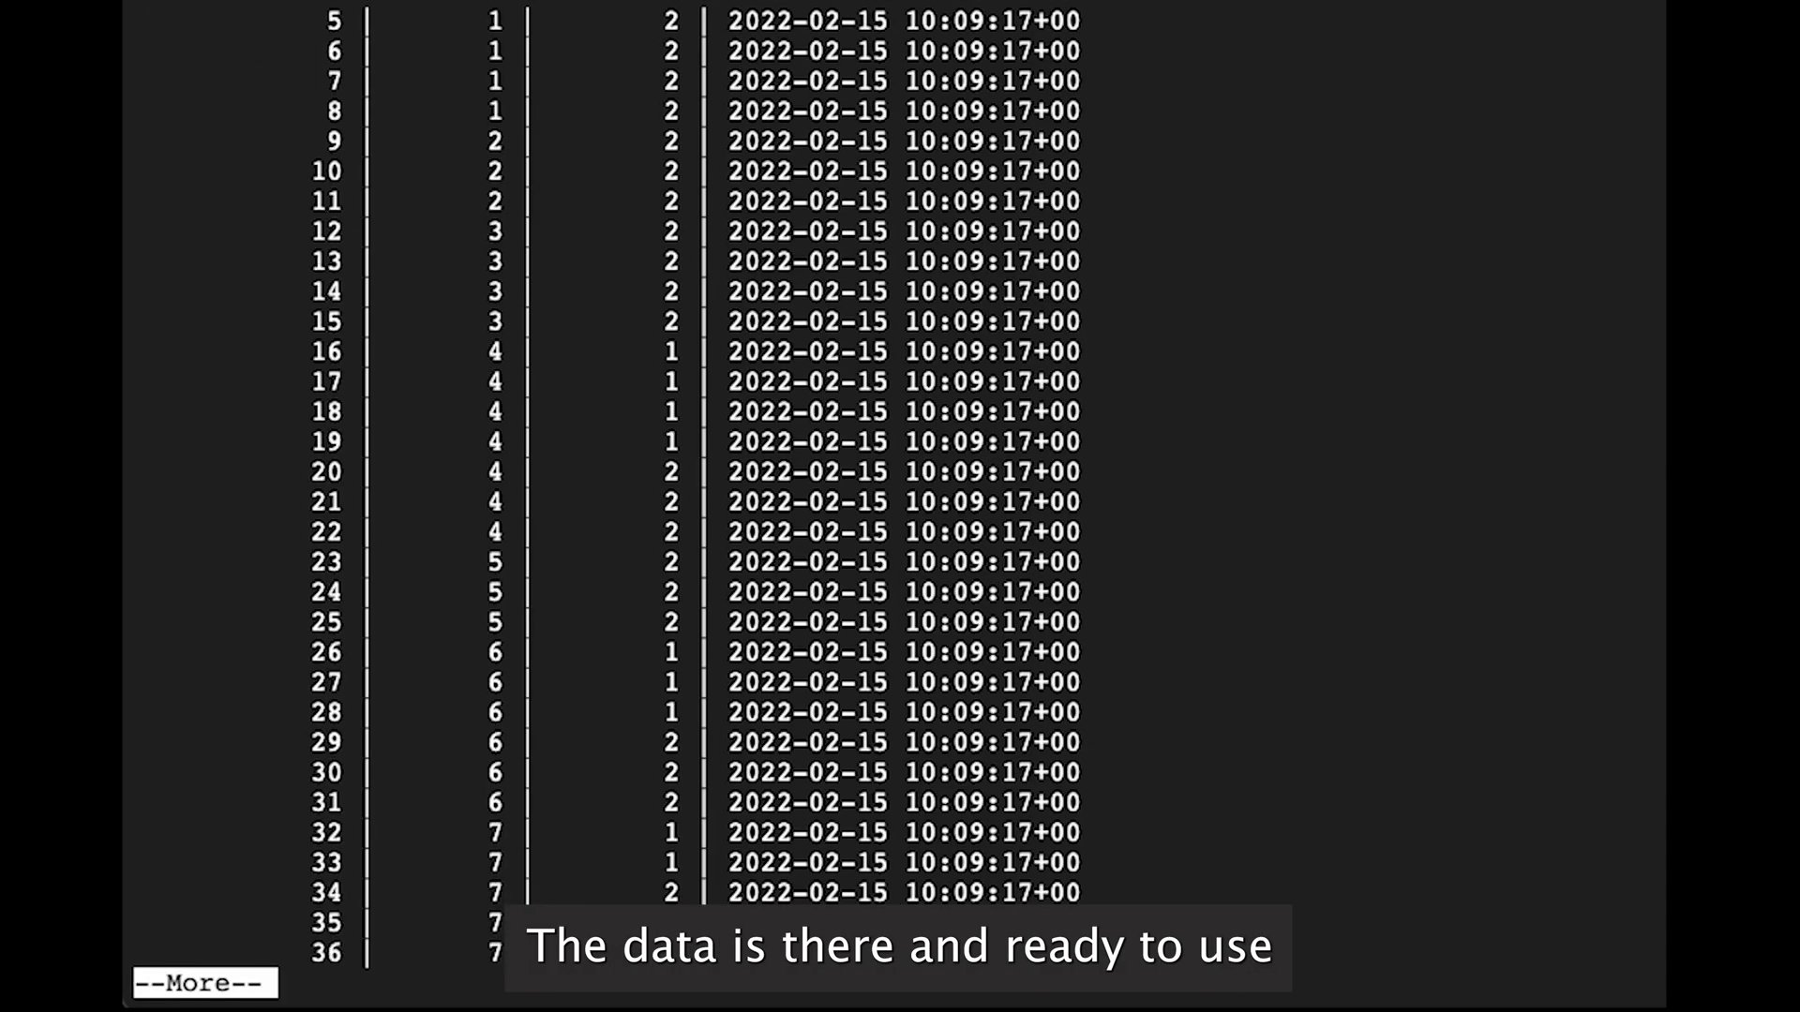
key("q")
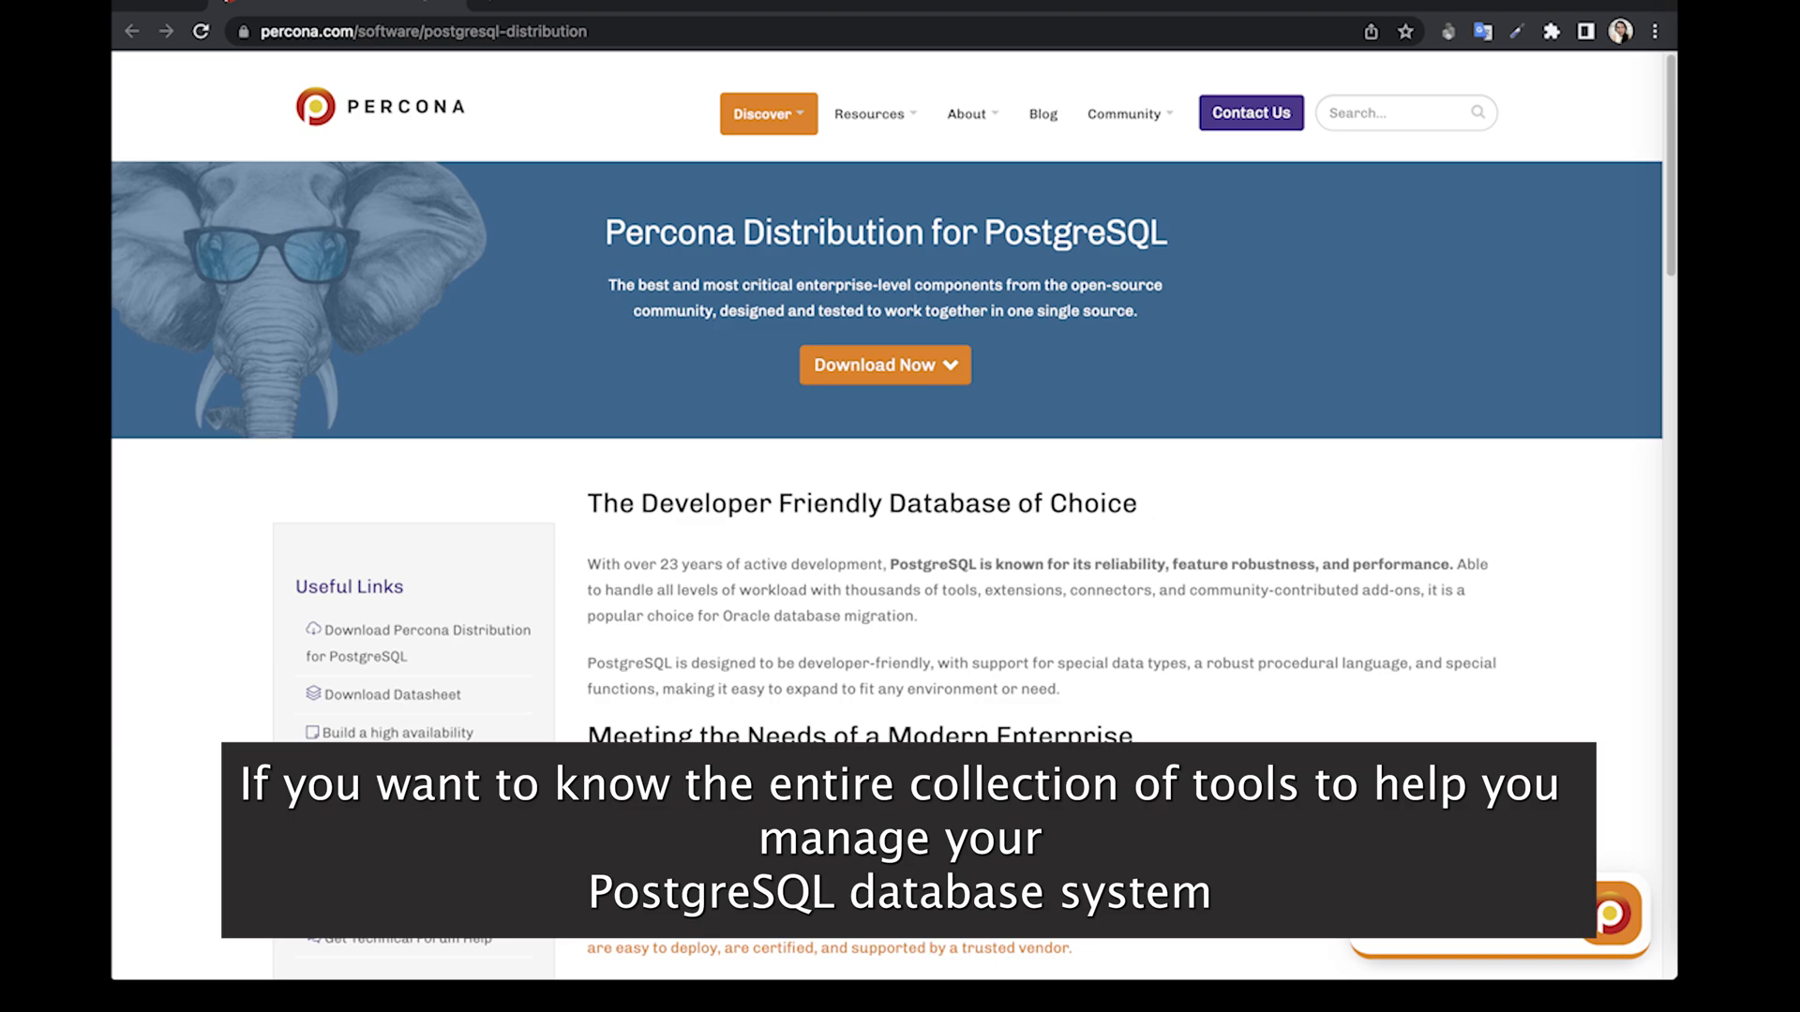
Go from the Percona distribution page to the devrimgunduz/pagila GitHub repository
left_click(408, 31)
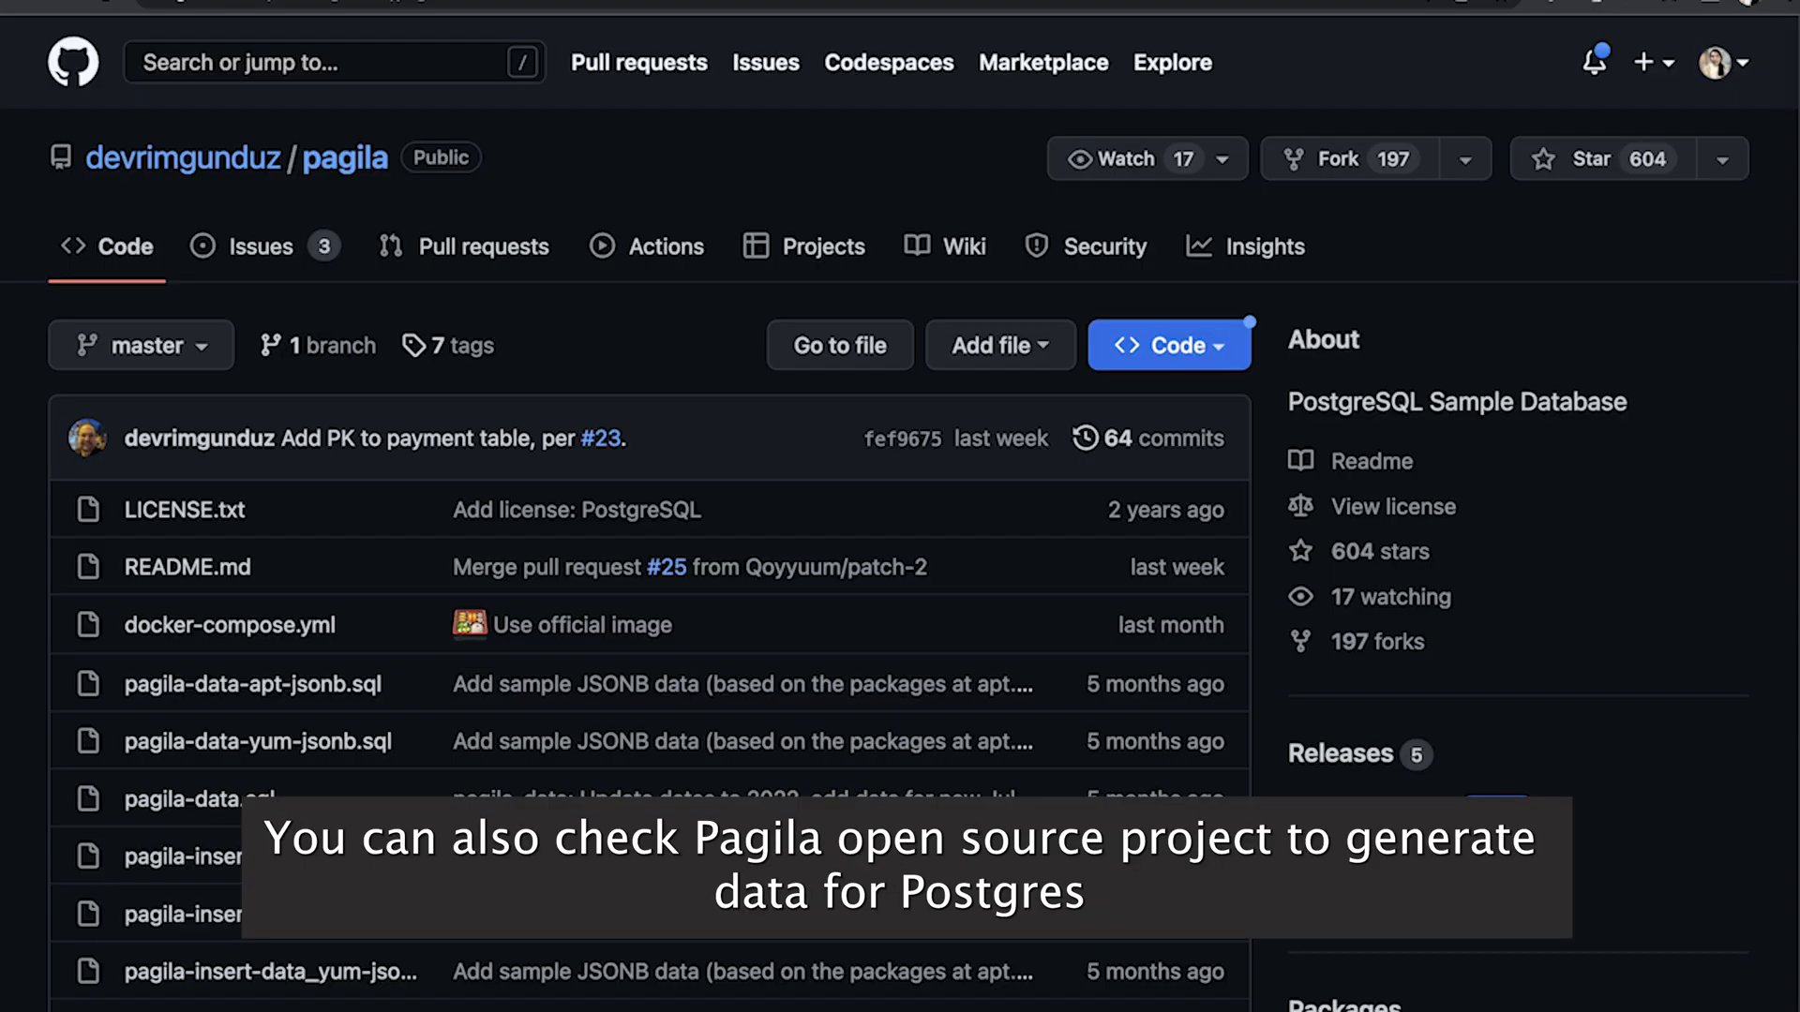